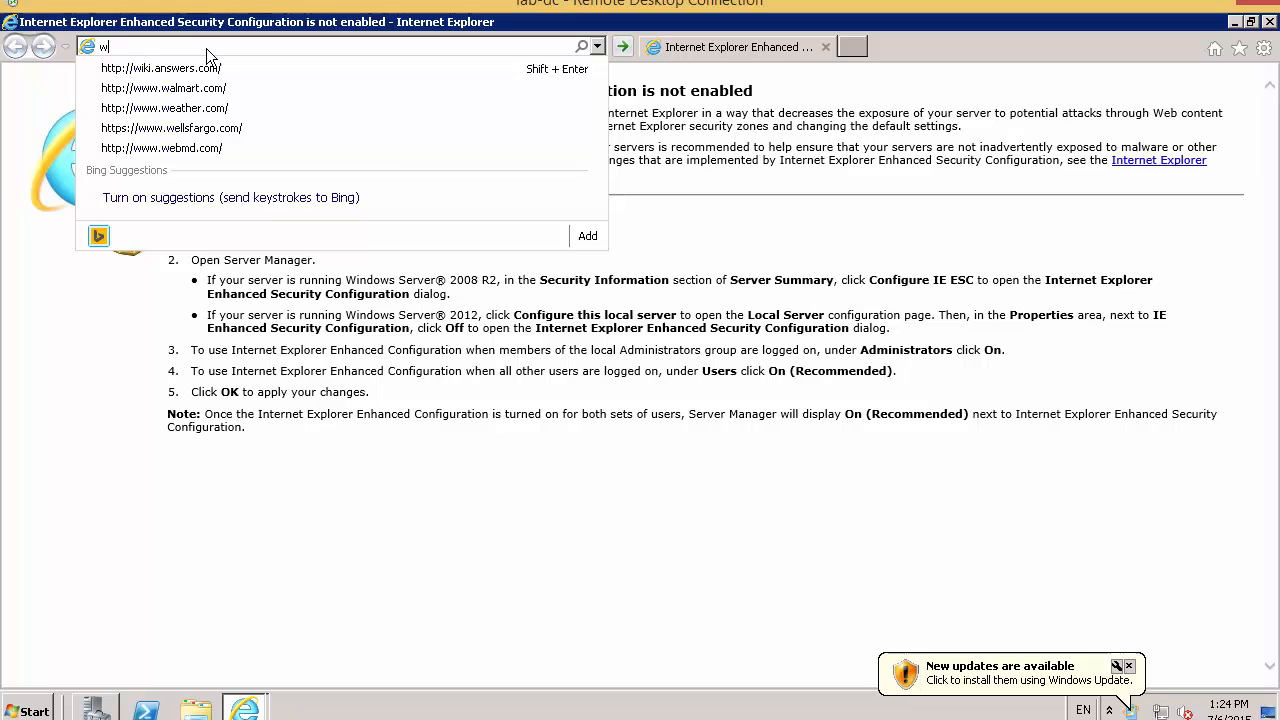
# - Load the Web Gateway console address entered in the address bar
pyautogui.press('Return')
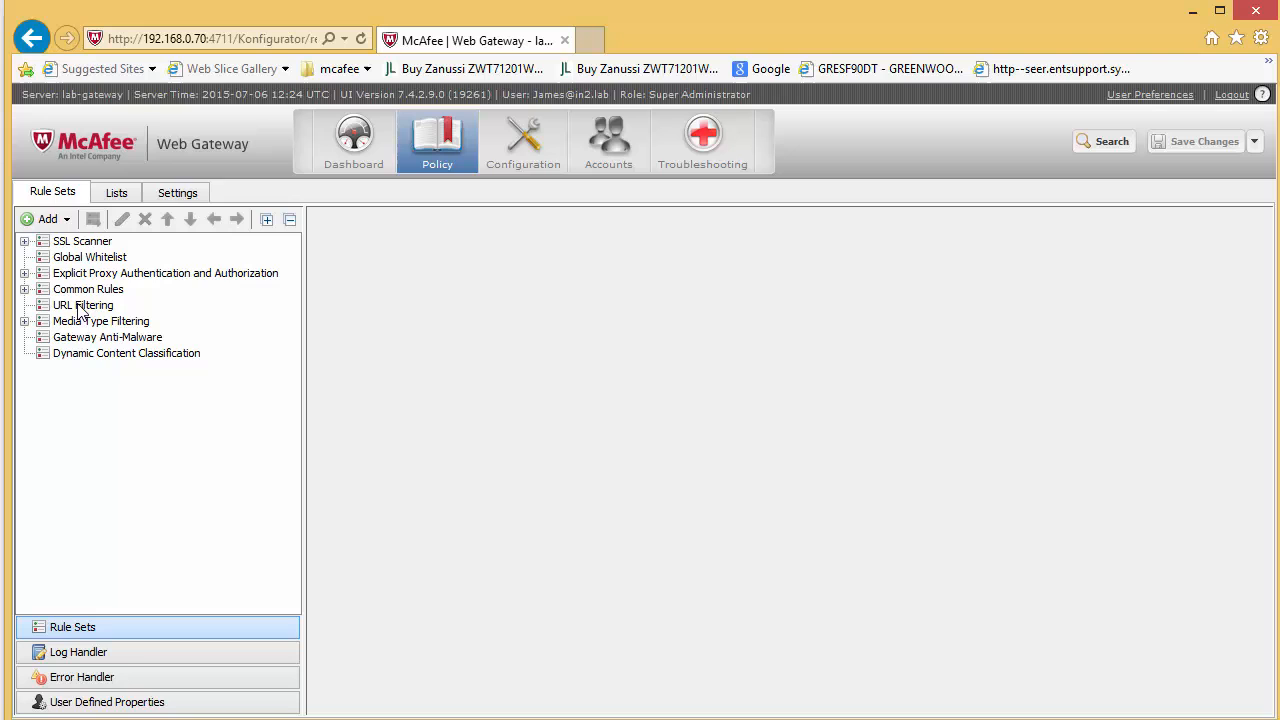
# - Add a new URL Filtering rule named 'Lunch Time Access' and continue the wizard
pyautogui.click(42, 218)
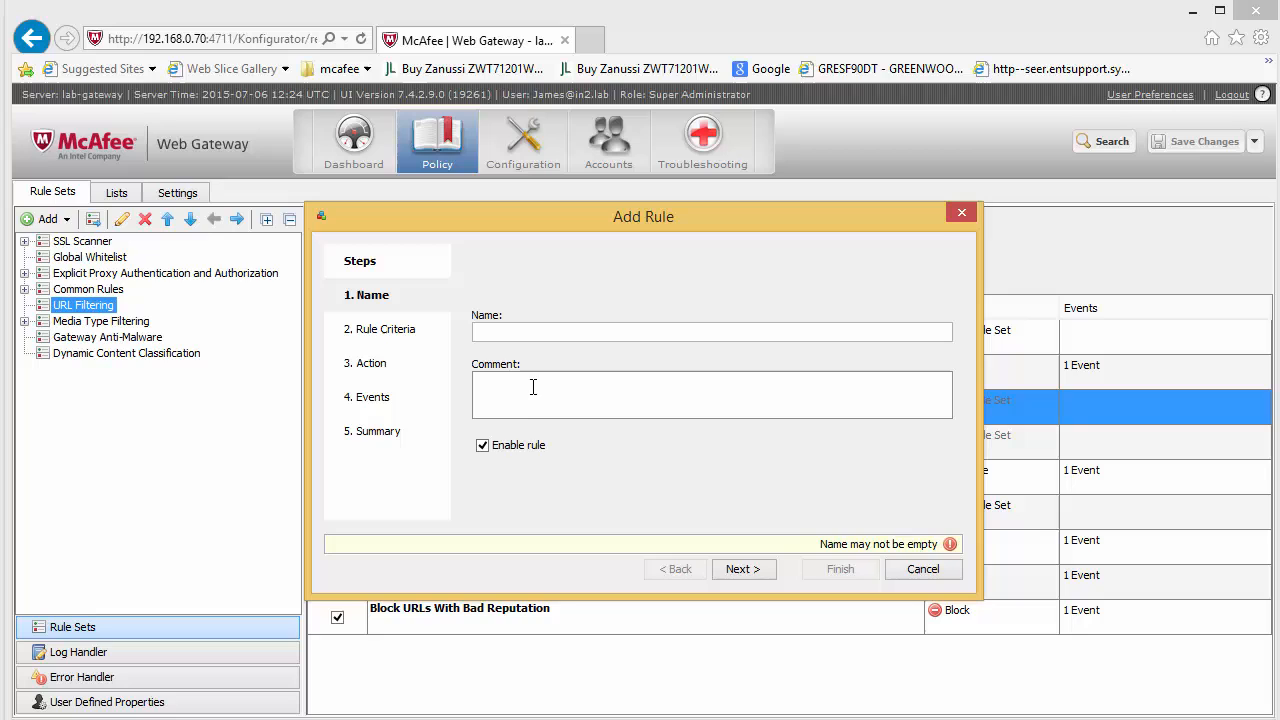
pyautogui.write('Lunch Time Access')
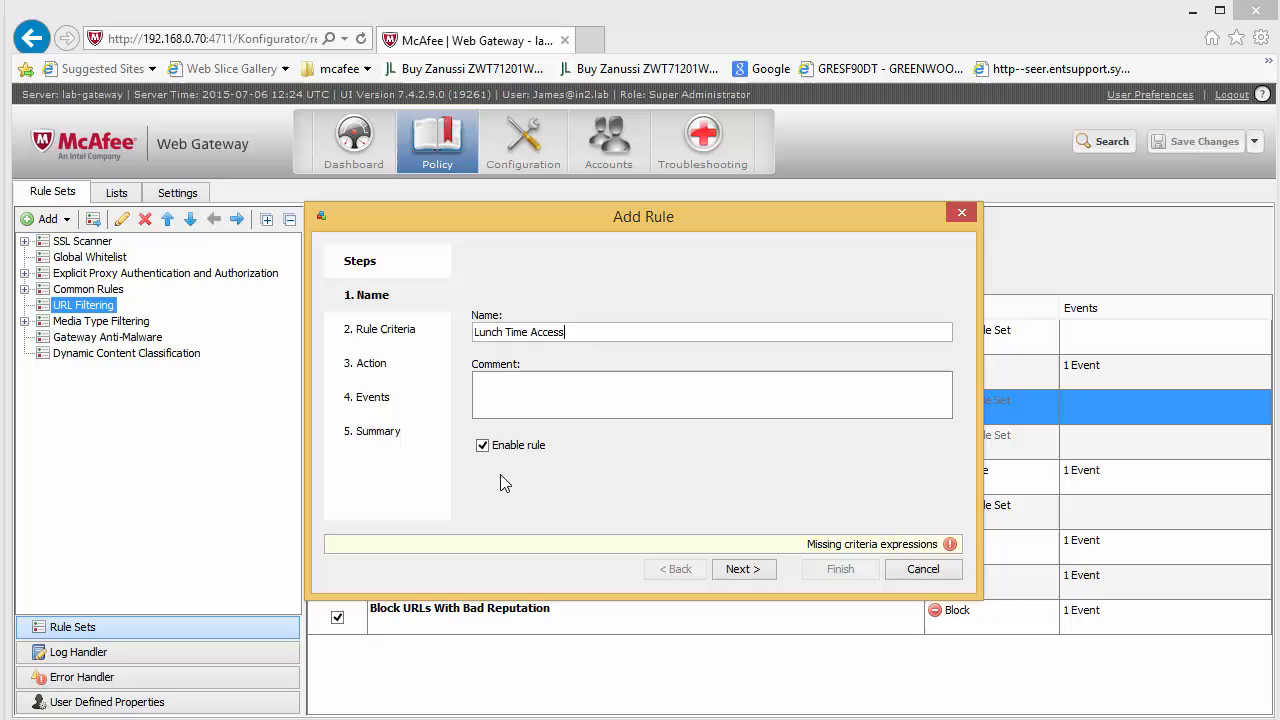
pyautogui.click(922, 568)
pyautogui.write('Lunc')
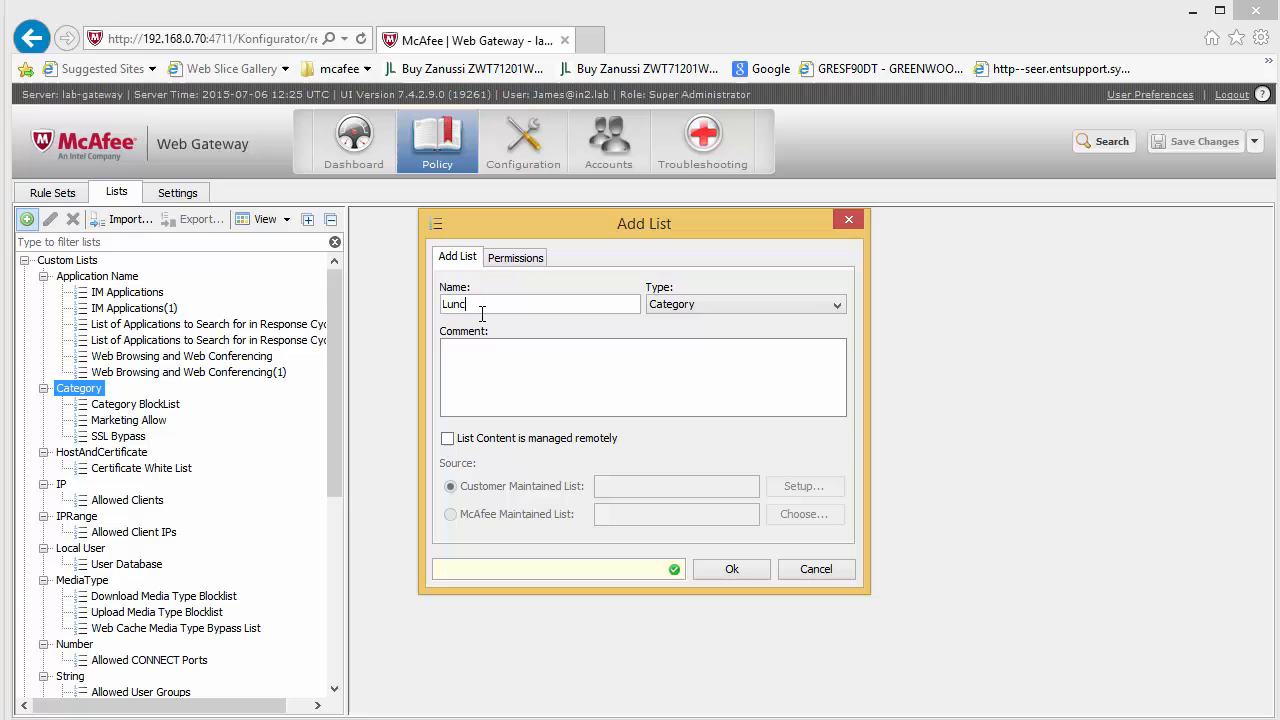
# - Create an empty Category custom list named 'Lunch Time Access'
pyautogui.write('h Time Access')
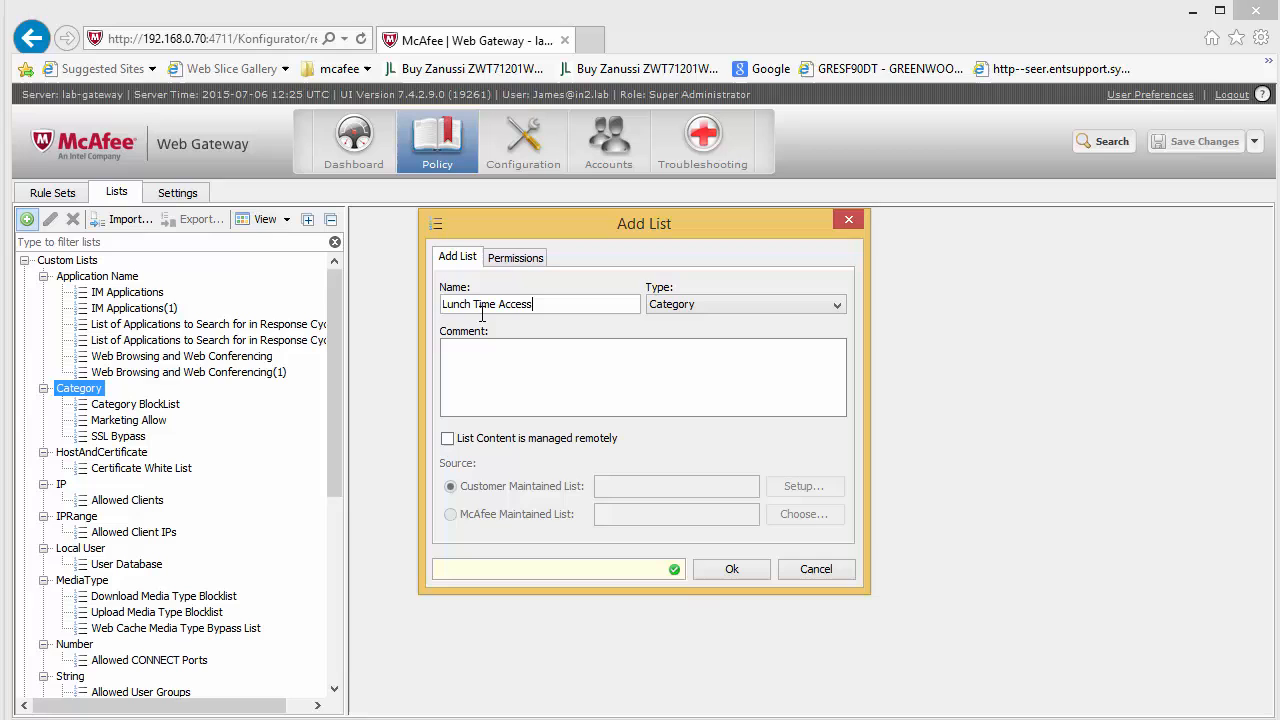
pyautogui.click(732, 568)
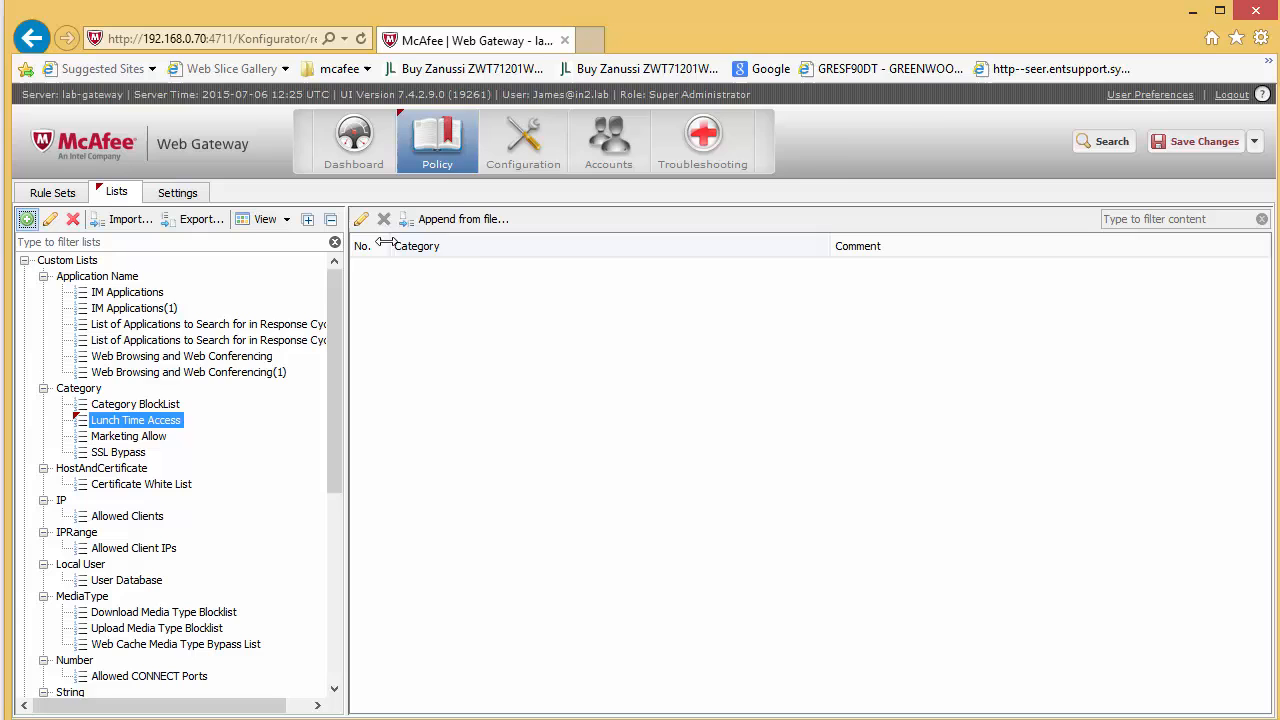
pyautogui.moveTo(448, 304)
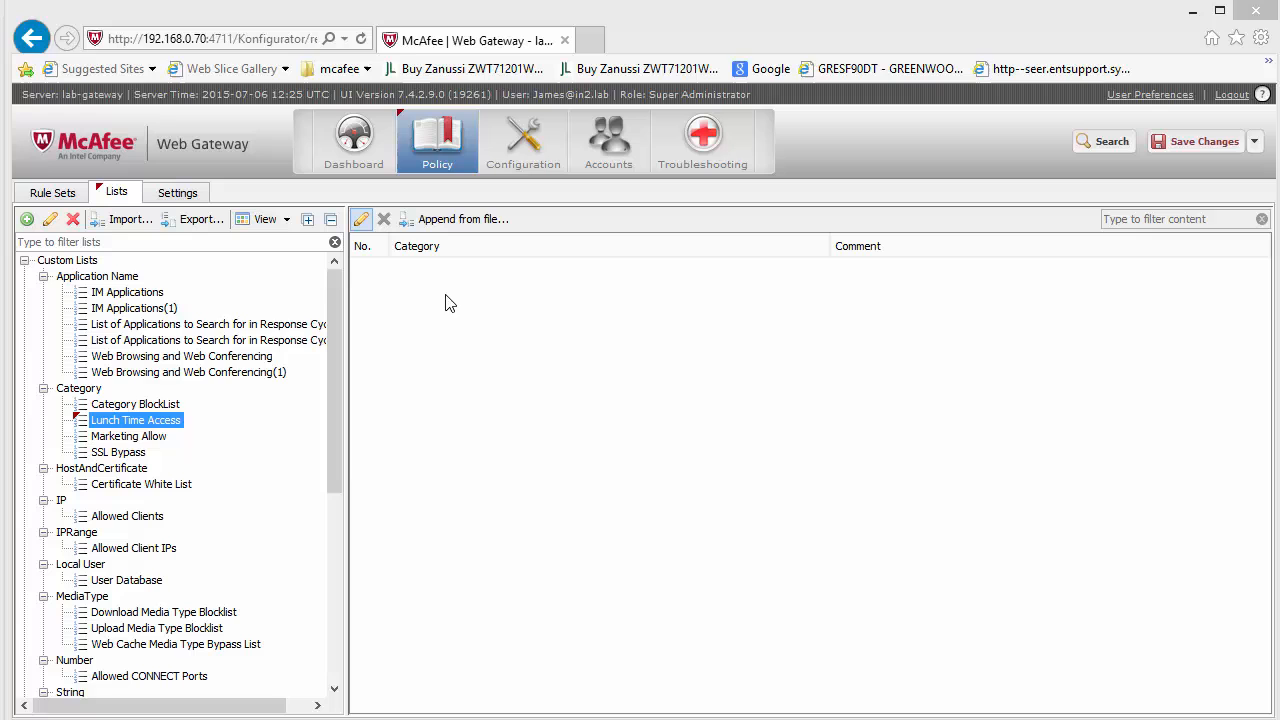
# - Add a Wildcard Expression list named 'Lunch time Website'
pyautogui.scroll(-3)
pyautogui.write('Lunchtime')
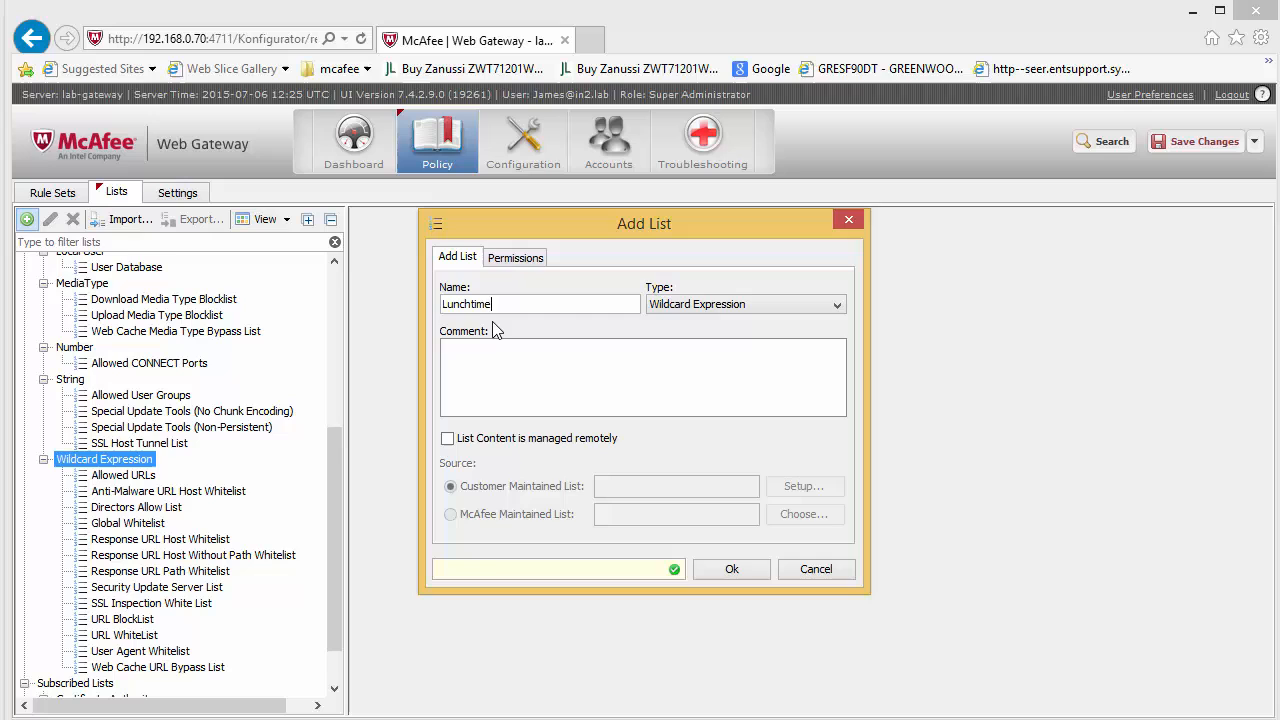
pyautogui.write('Website')
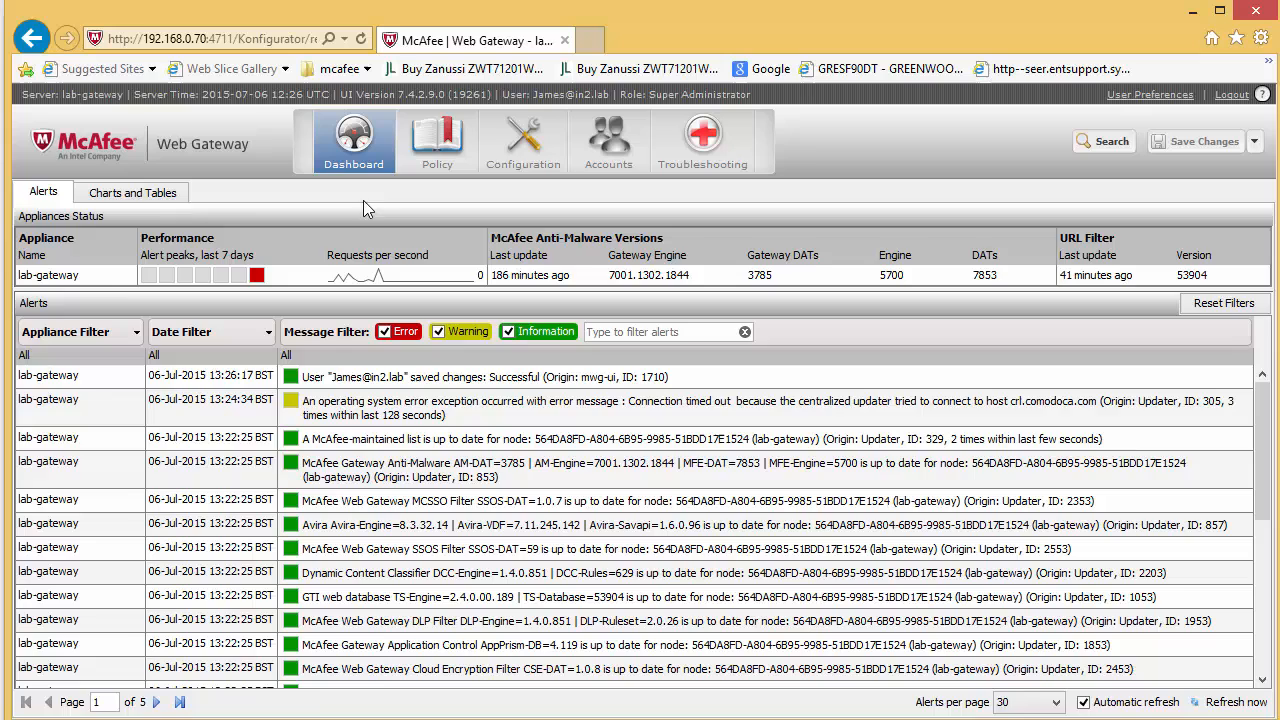
# - Add a rule named 'Lunch Time Access' and advance to its criteria step
pyautogui.click(436, 140)
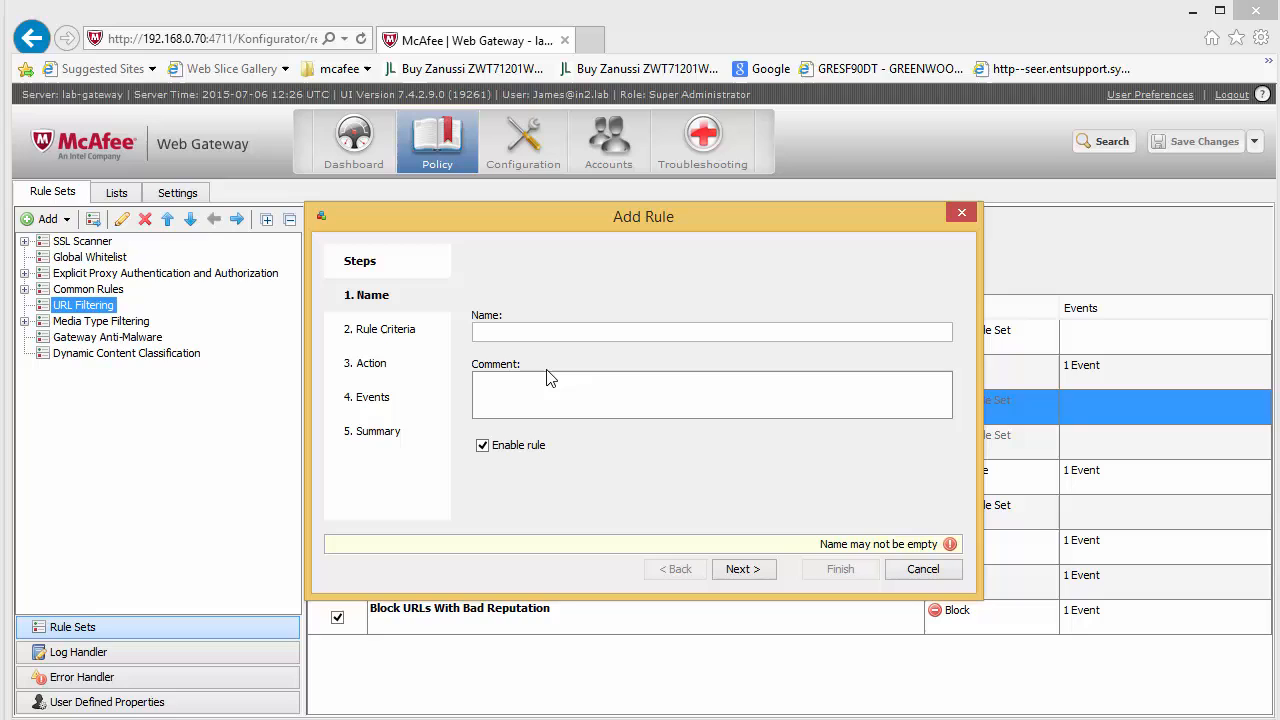
pyautogui.write('Lunch Time Access')
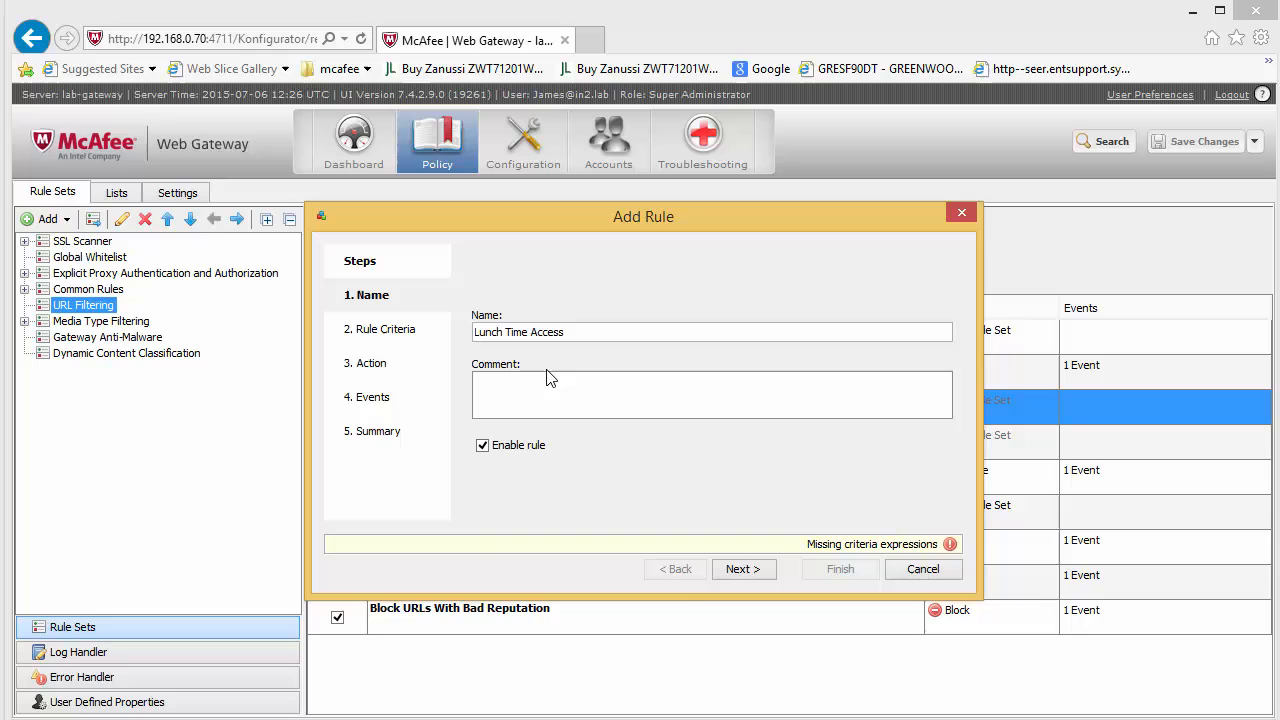
pyautogui.click(744, 568)
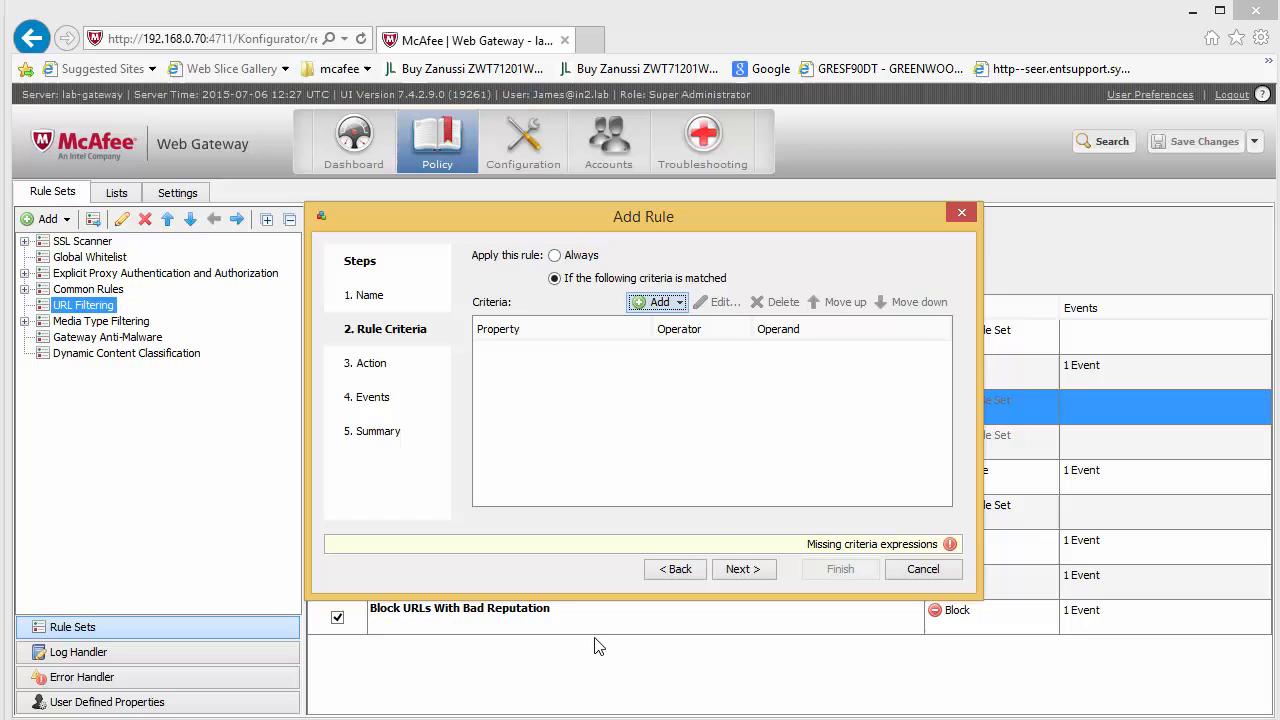
pyautogui.moveTo(710, 564)
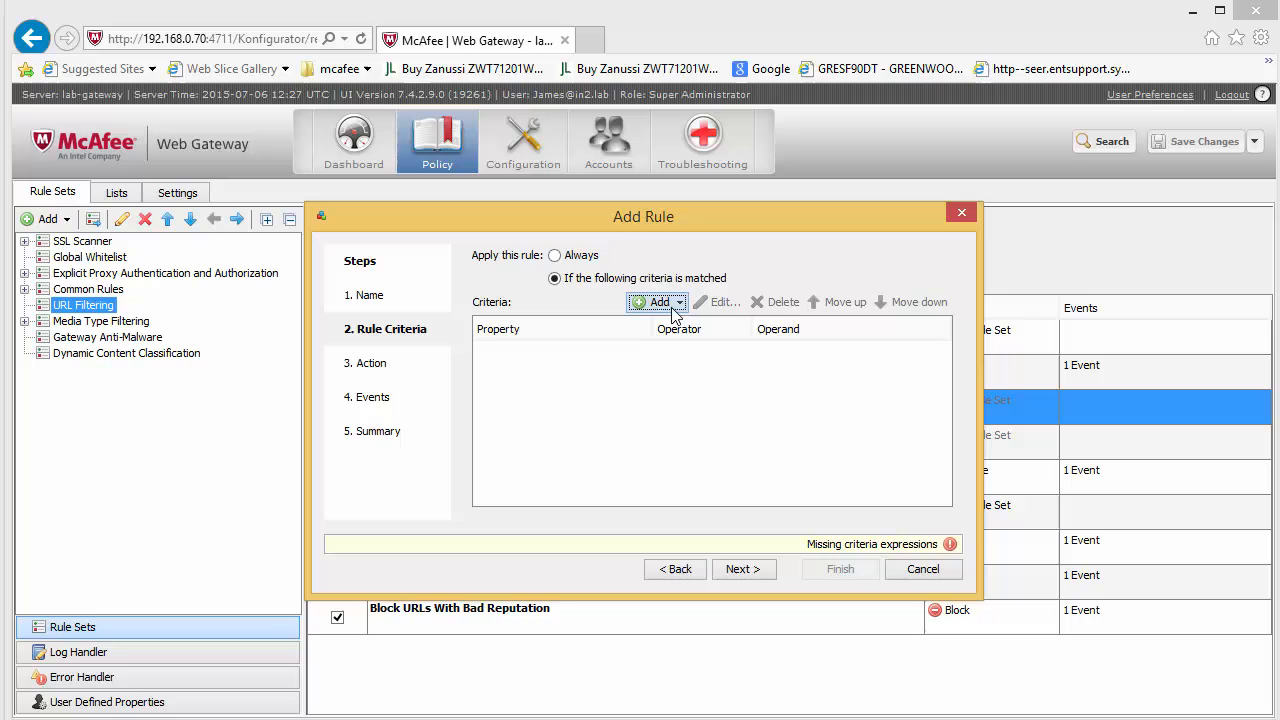
# - Add a Web Category criterion: URL.Categories at least one in list 'Lunch Time Access'
pyautogui.click(652, 302)
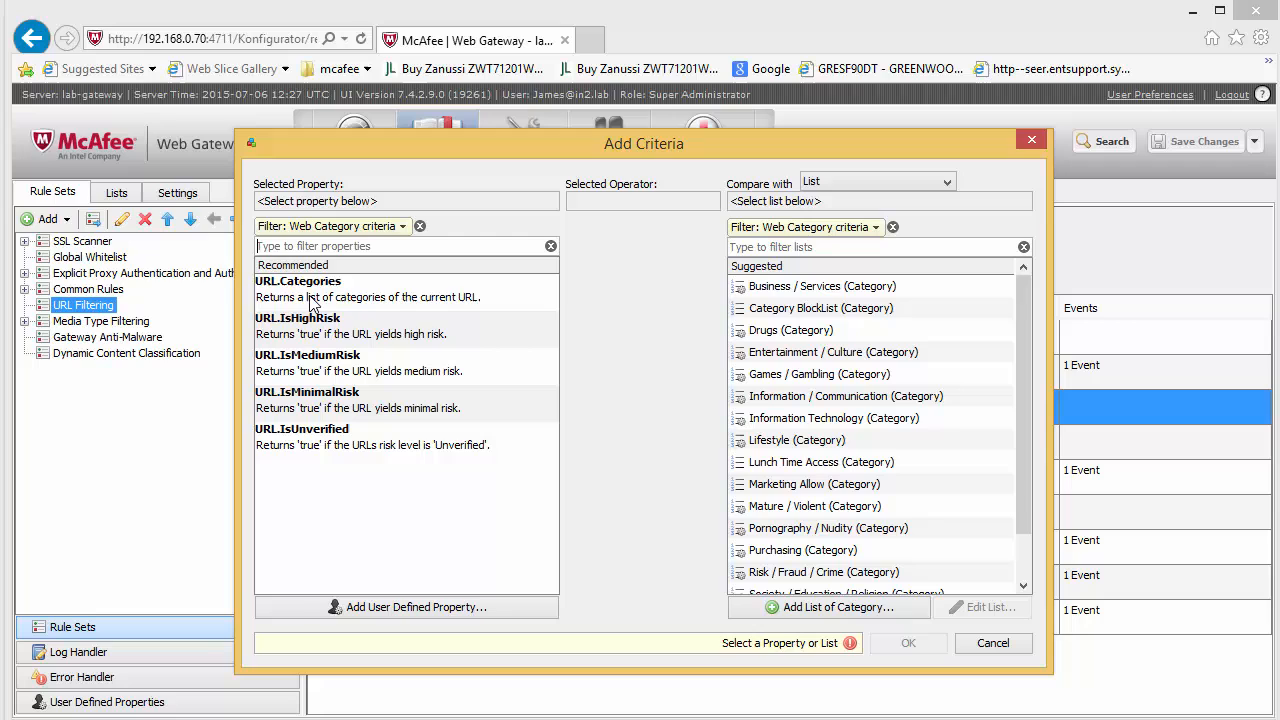
pyautogui.click(298, 280)
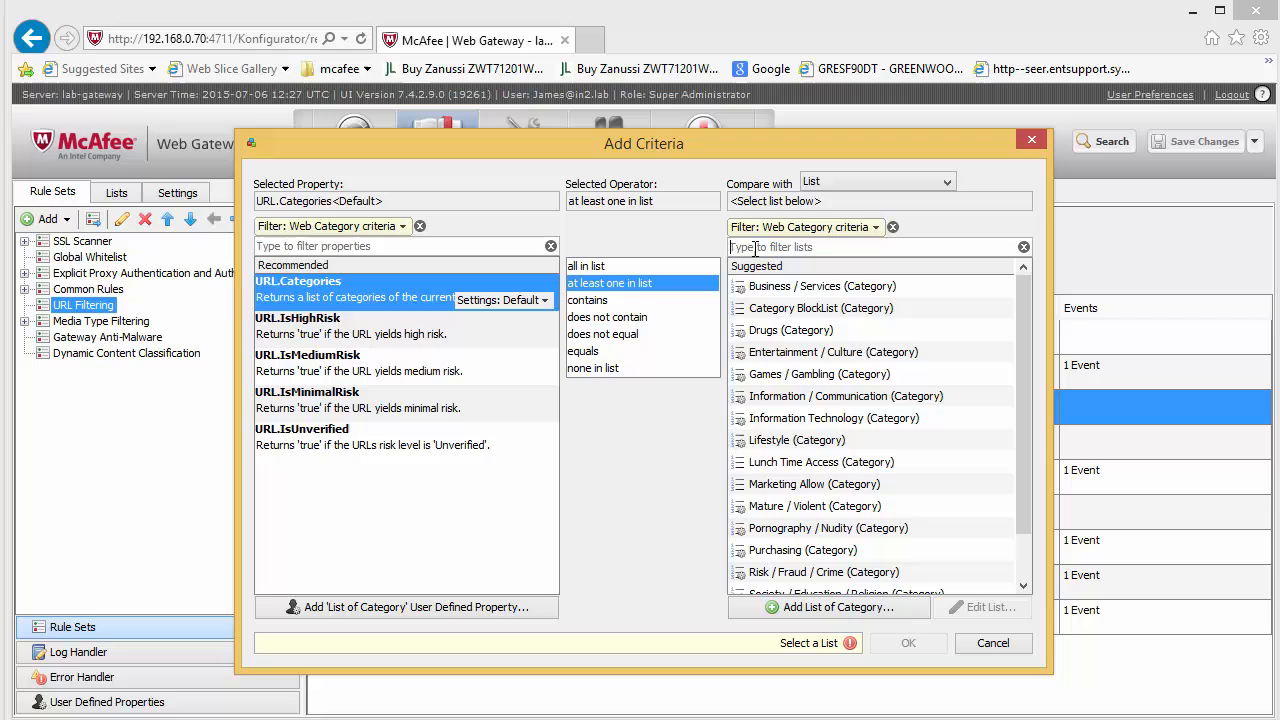
pyautogui.click(908, 644)
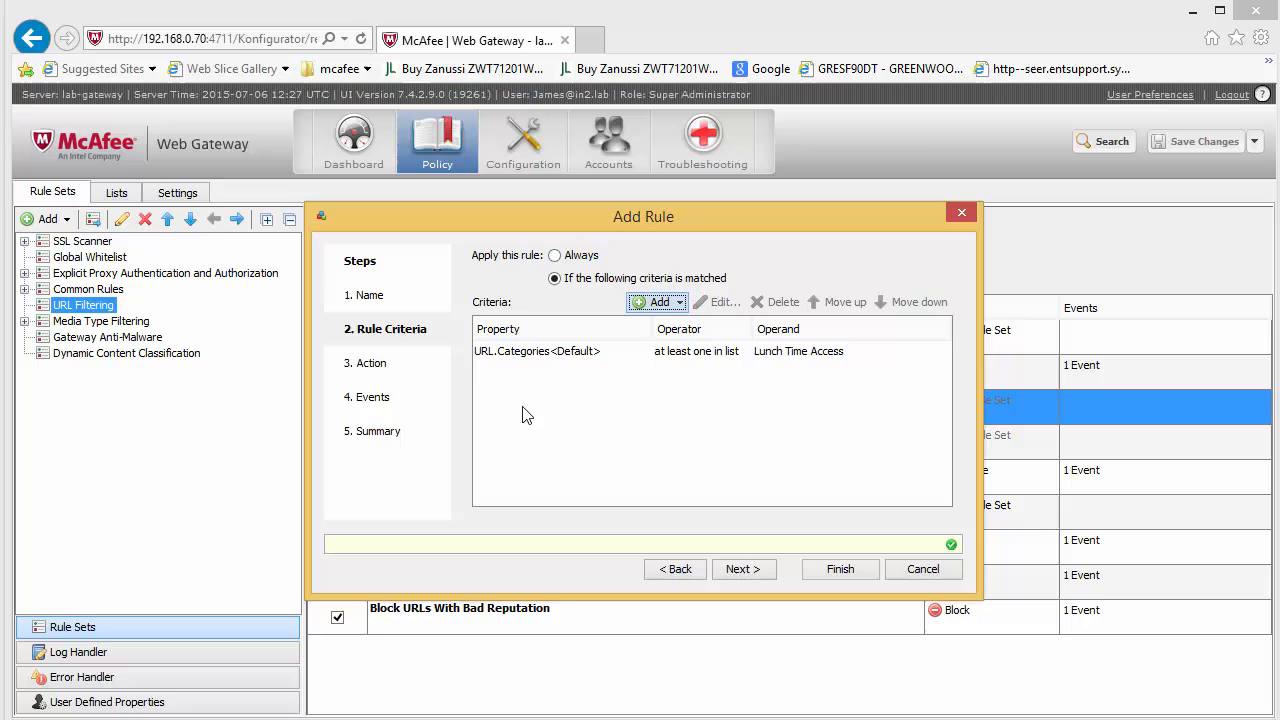
# - Add a URL/Host criterion: URL matches in list 'Lunch time Website'
pyautogui.click(658, 300)
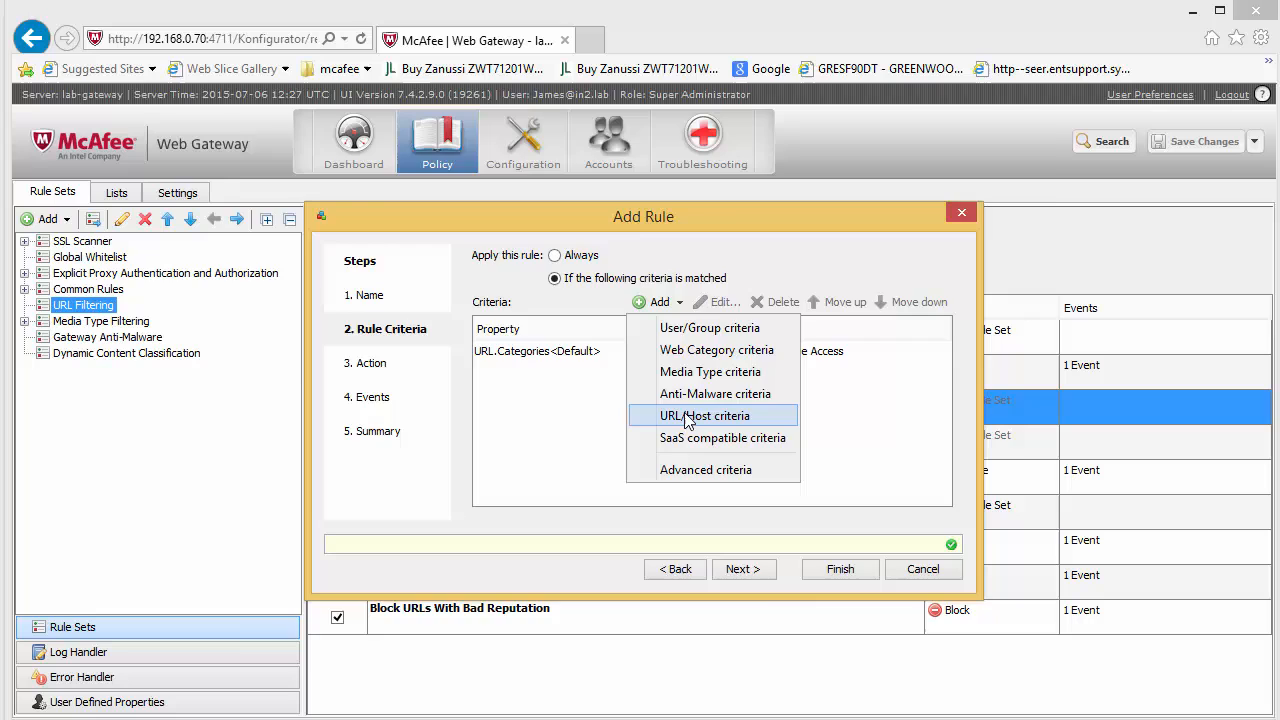
pyautogui.click(704, 414)
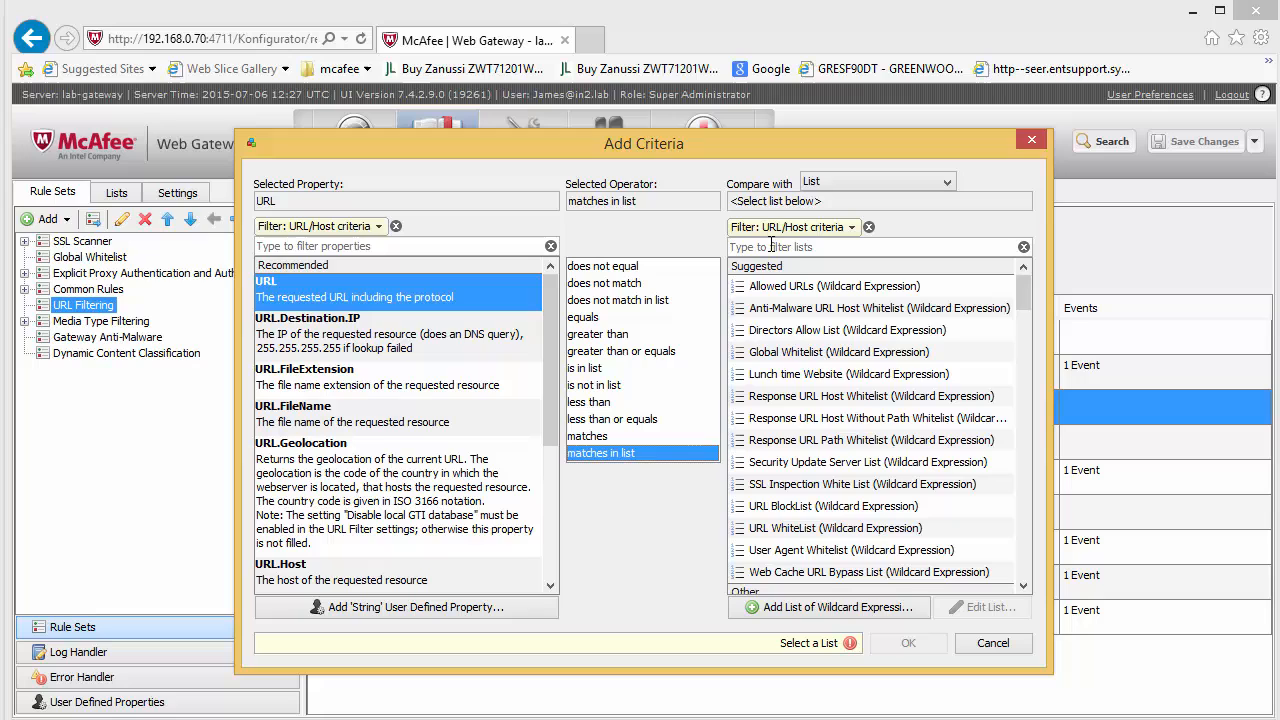
pyautogui.click(906, 644)
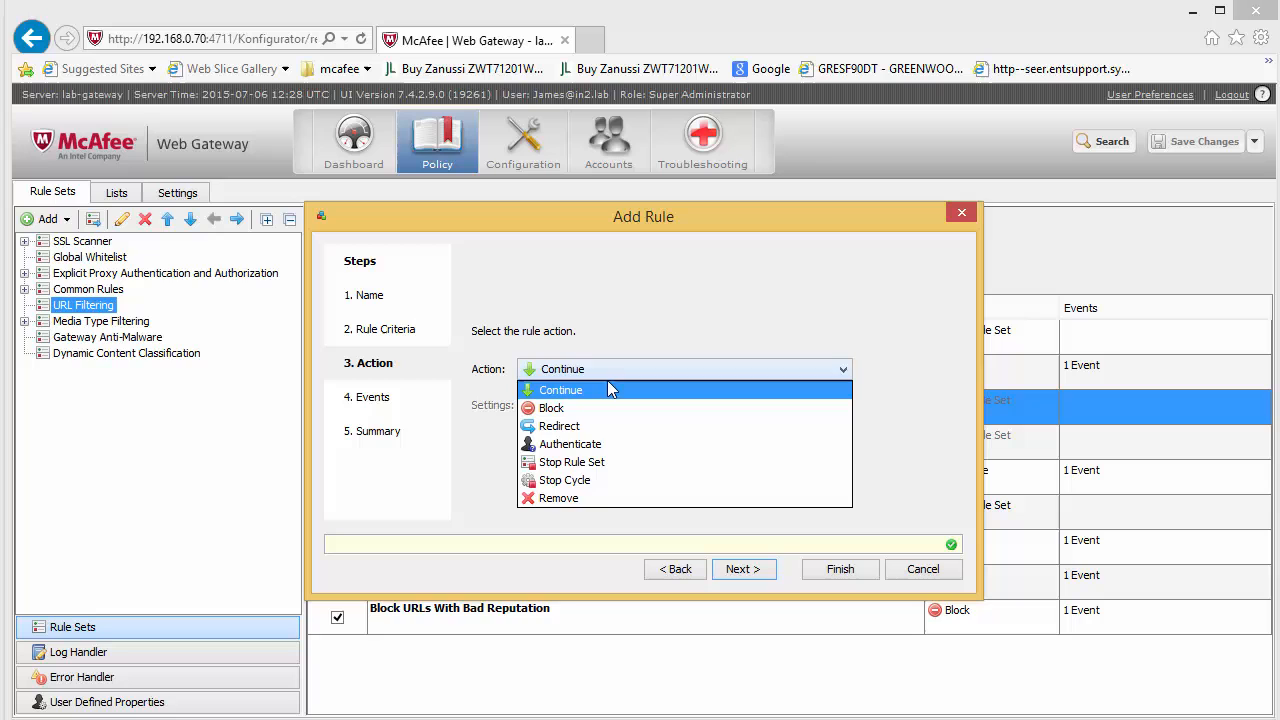
# - Choose the rule's action on a match in the wizard's Action step
pyautogui.click(922, 568)
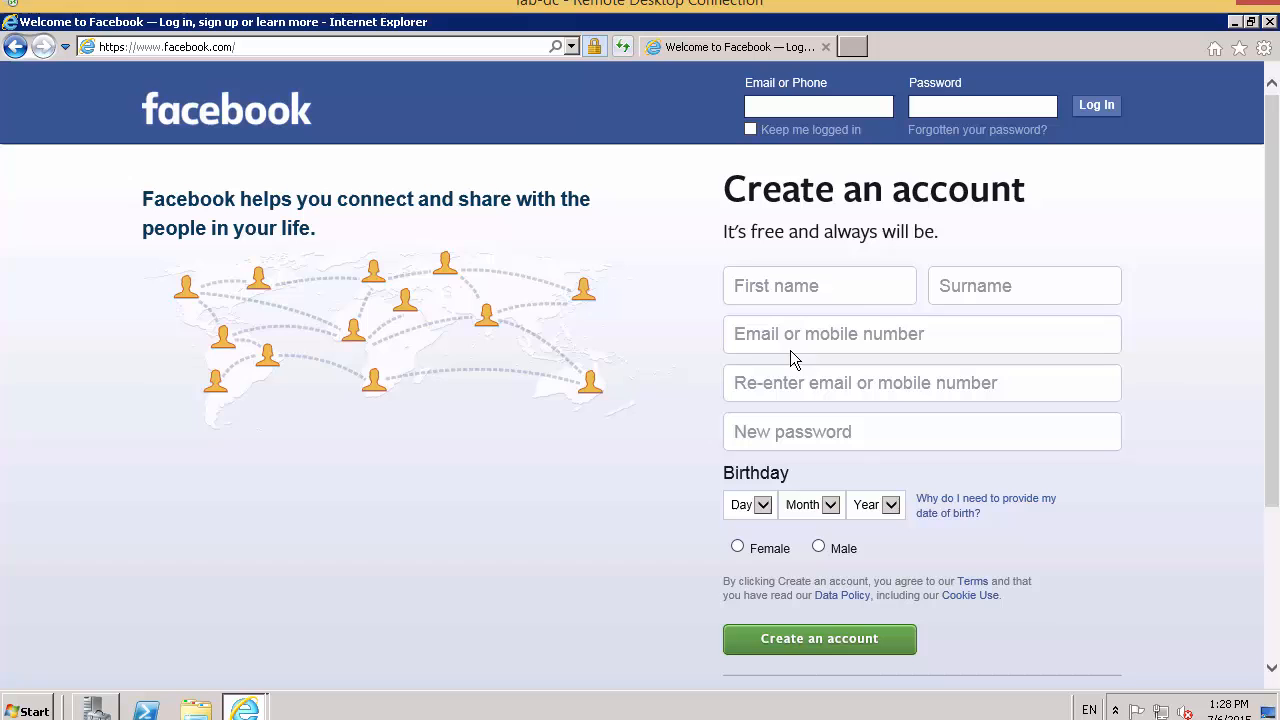
# - Browse to facebook.com in the remote desktop's Internet Explorer to test access
pyautogui.click(818, 106)
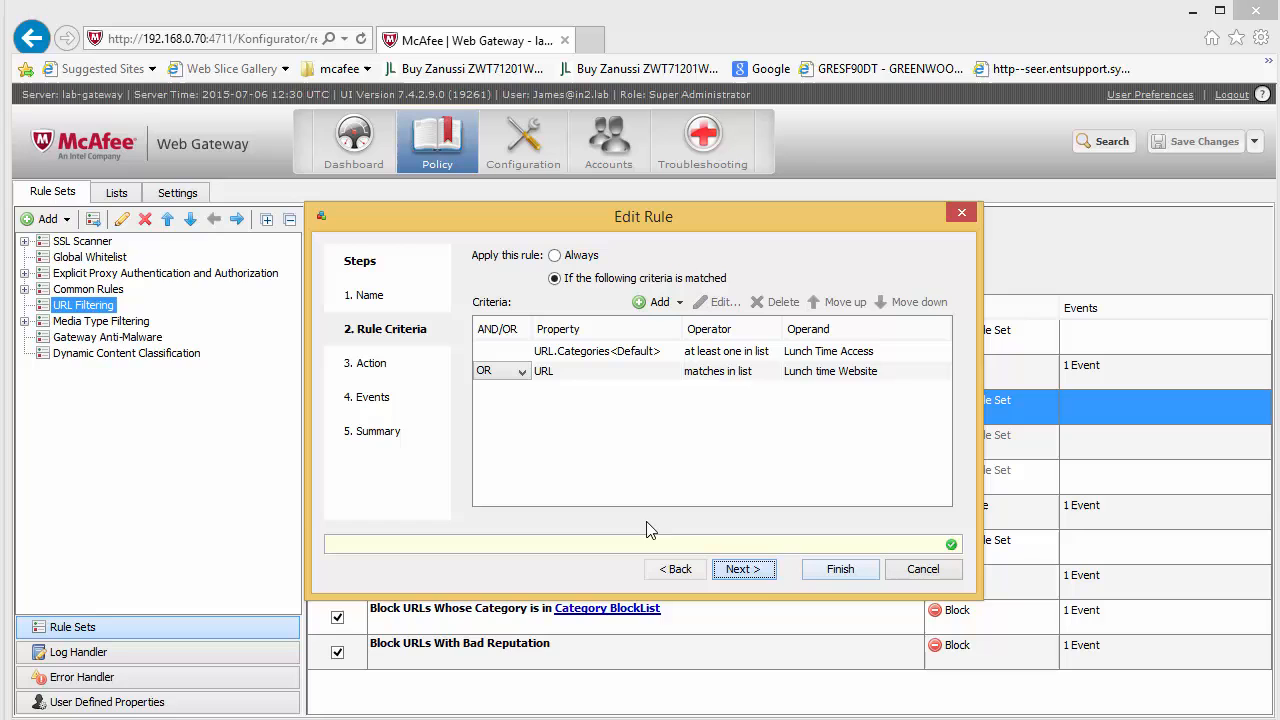
# - Start adding another criterion to the rule's OR-combined criteria
pyautogui.click(652, 300)
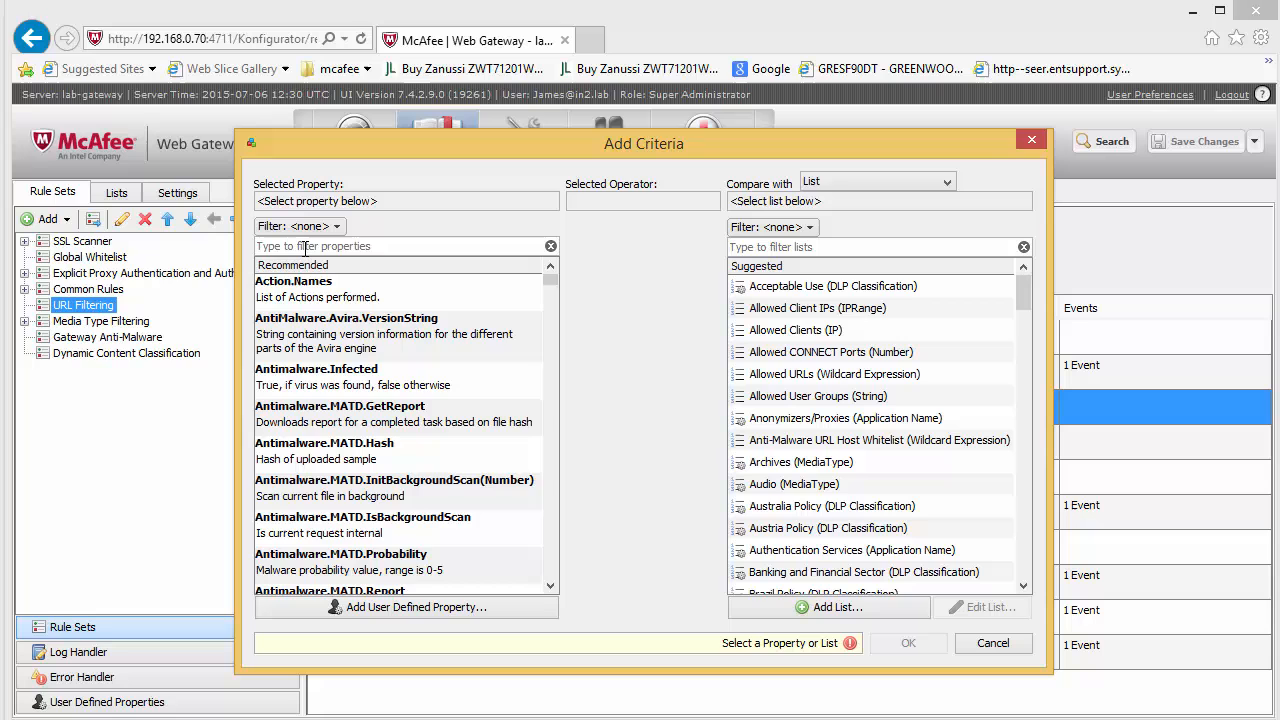
# - Define criterion DateTime.Time.IsInRange with parameter 13:00:00-14:00:00, equals true
pyautogui.write('datetime')
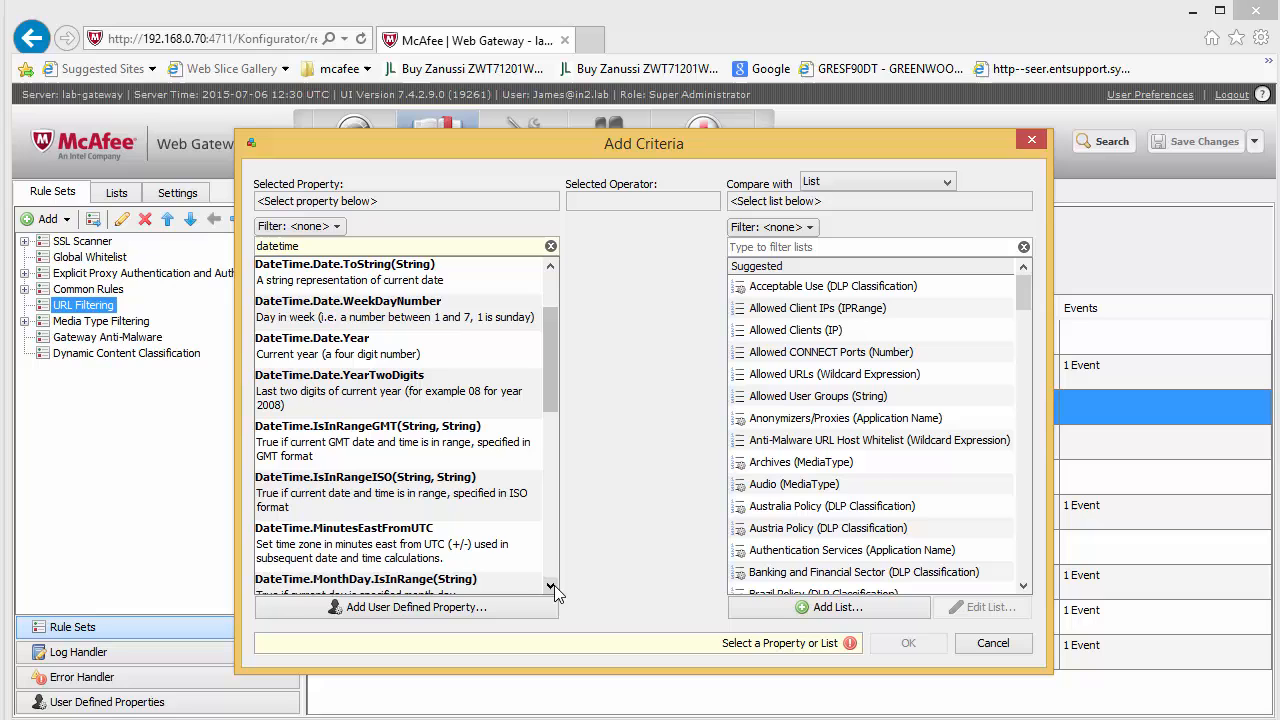
pyautogui.click(352, 492)
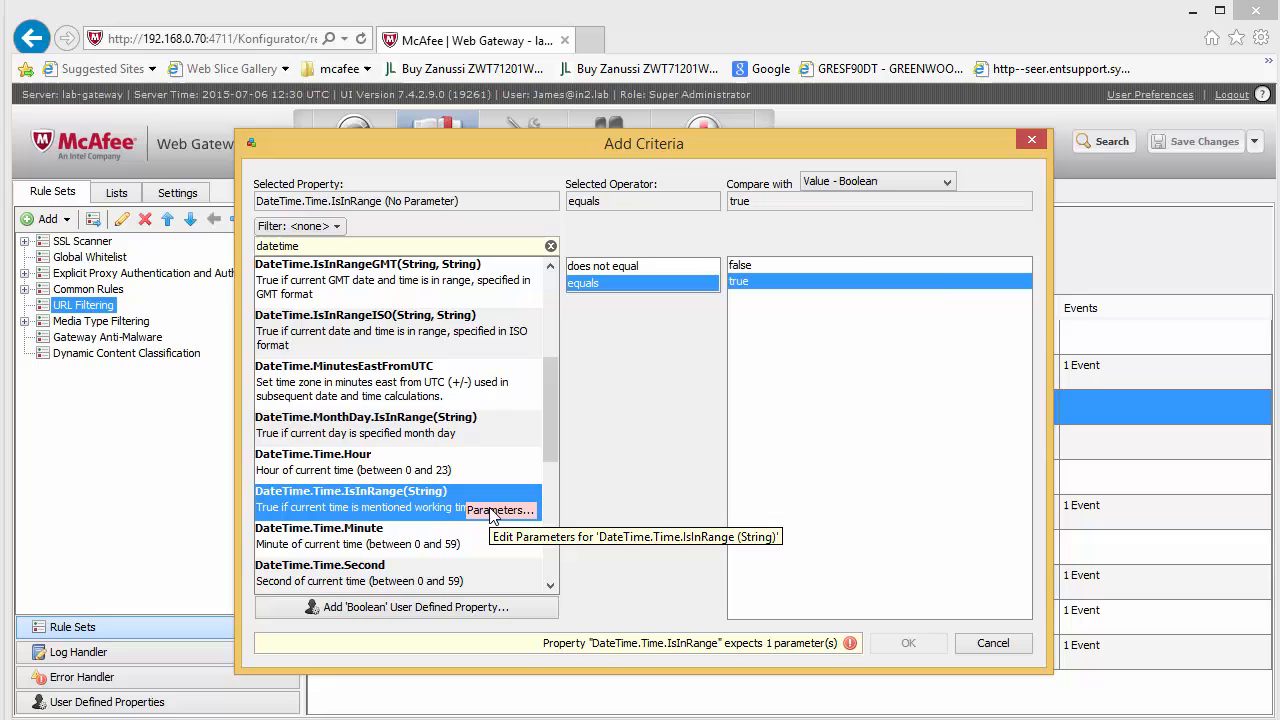
pyautogui.click(500, 510)
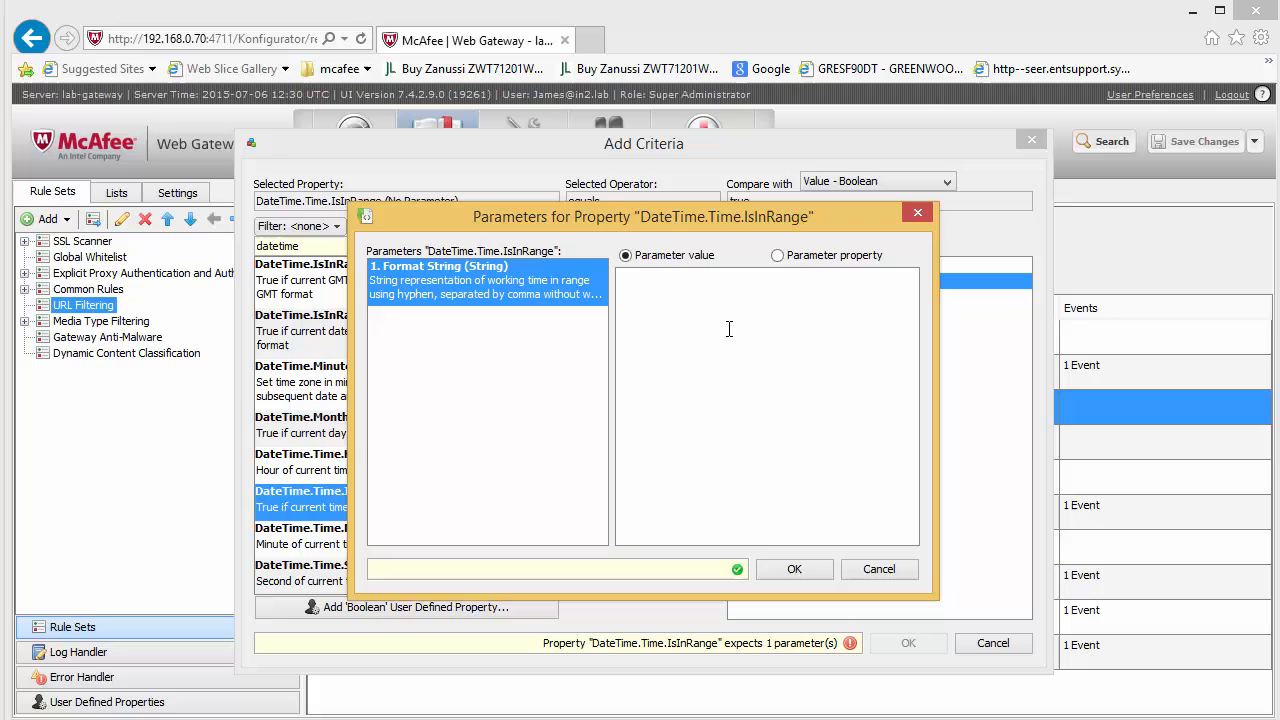
pyautogui.write('13:00:')
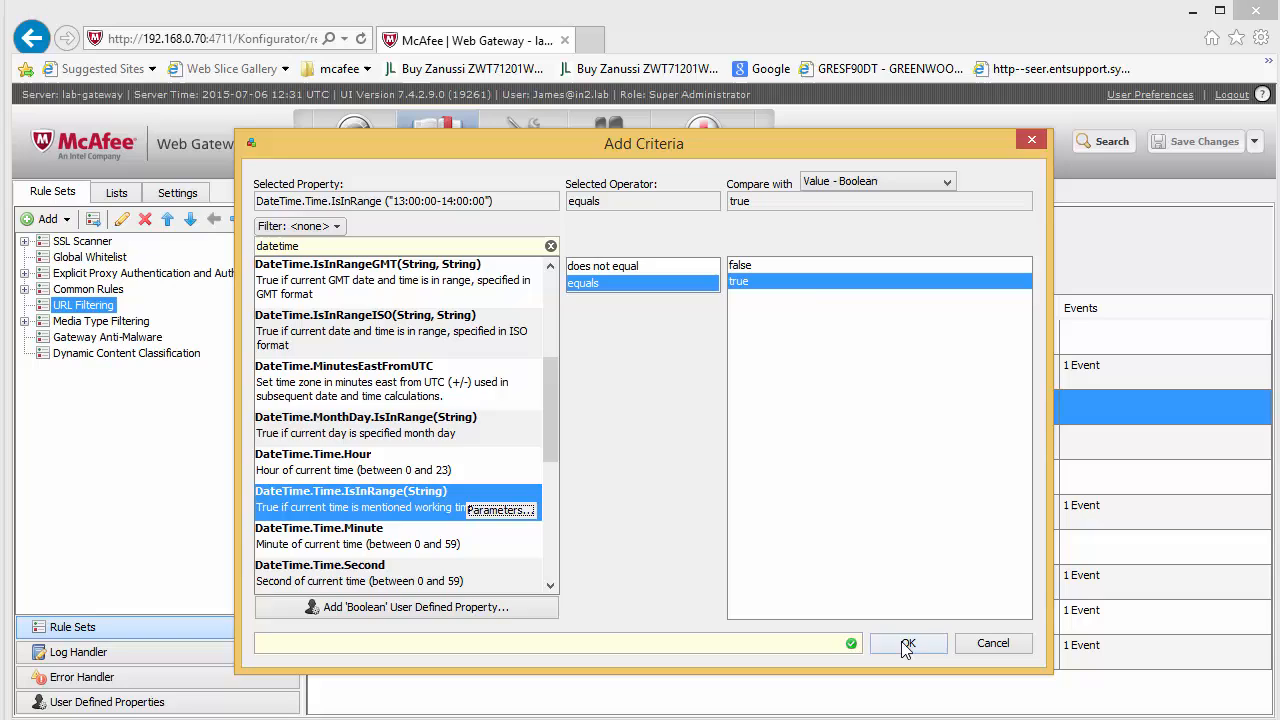
# - Add the DateTime time-range criterion, move it to the top, and finish editing the Lunch Time Access rule
pyautogui.click(908, 644)
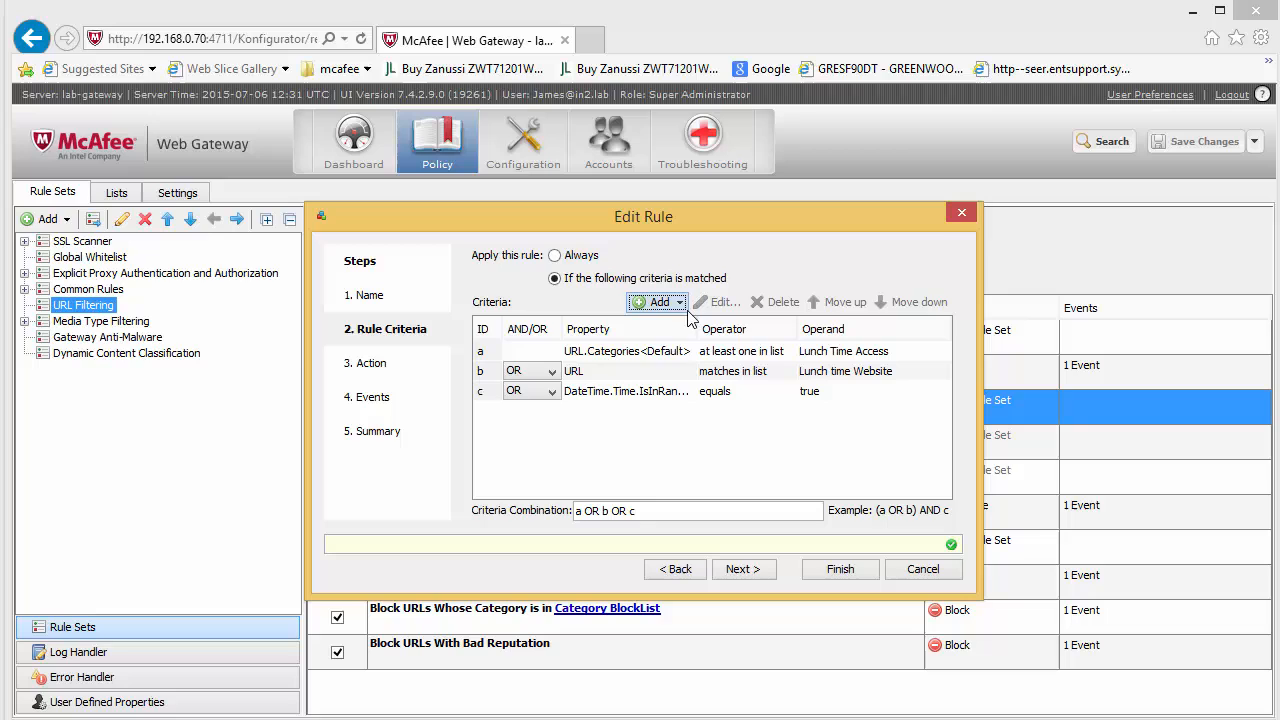
pyautogui.moveTo(640, 408)
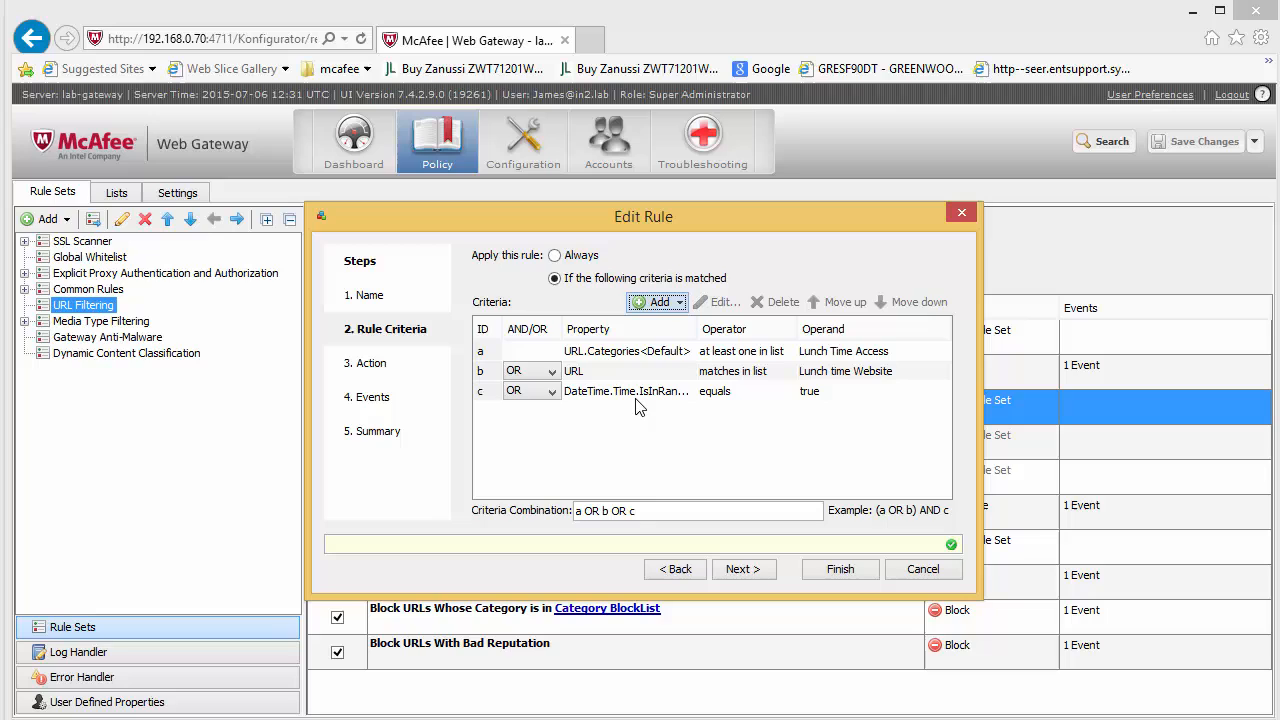
pyautogui.moveTo(678, 380)
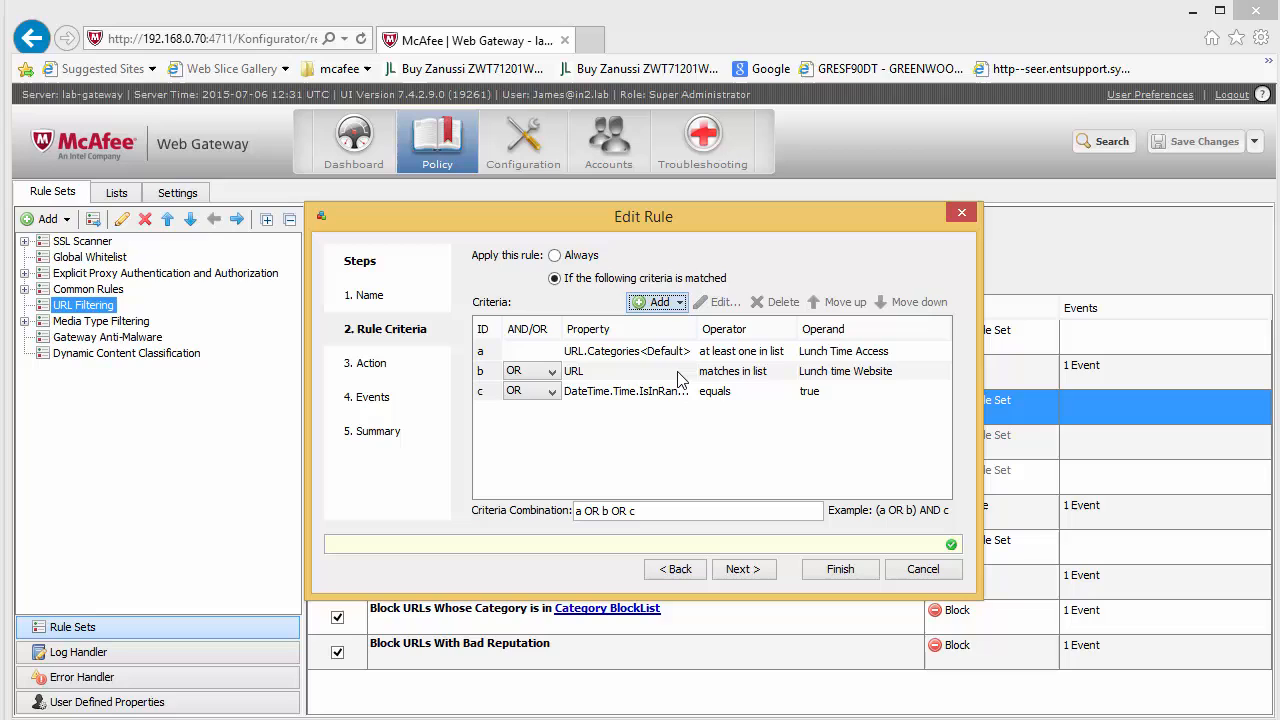
pyautogui.click(844, 300)
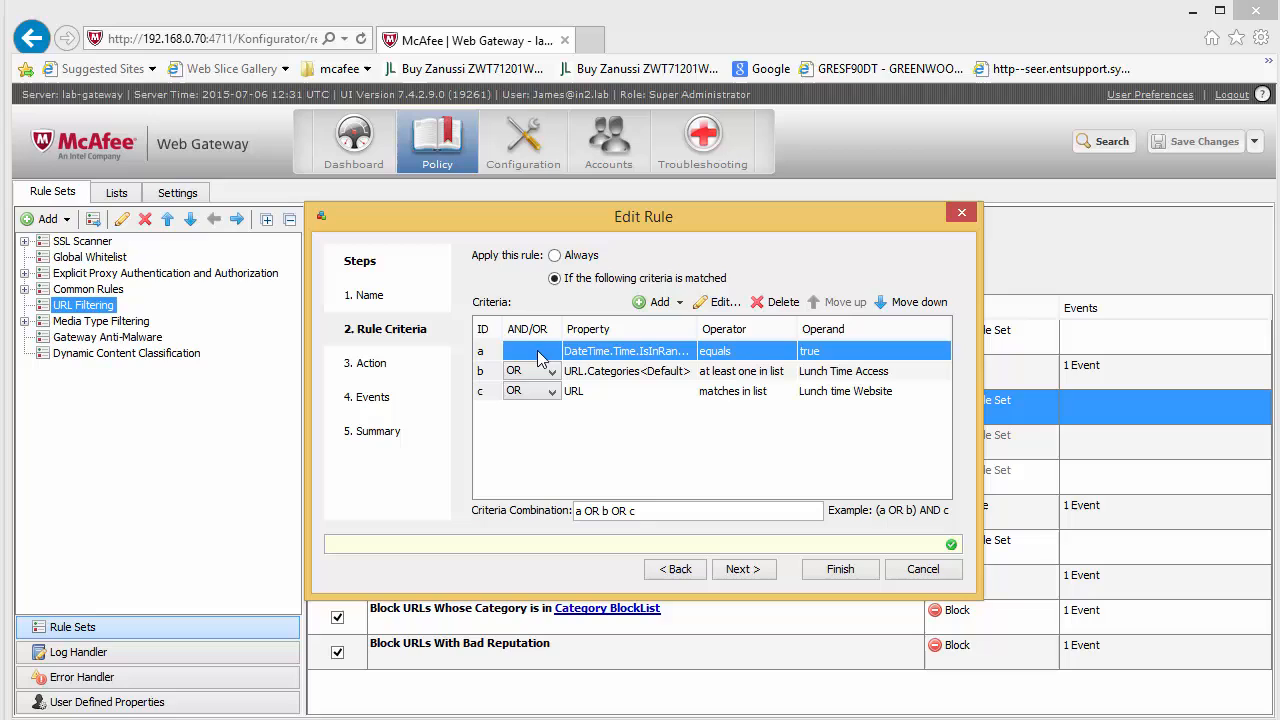
pyautogui.click(516, 370)
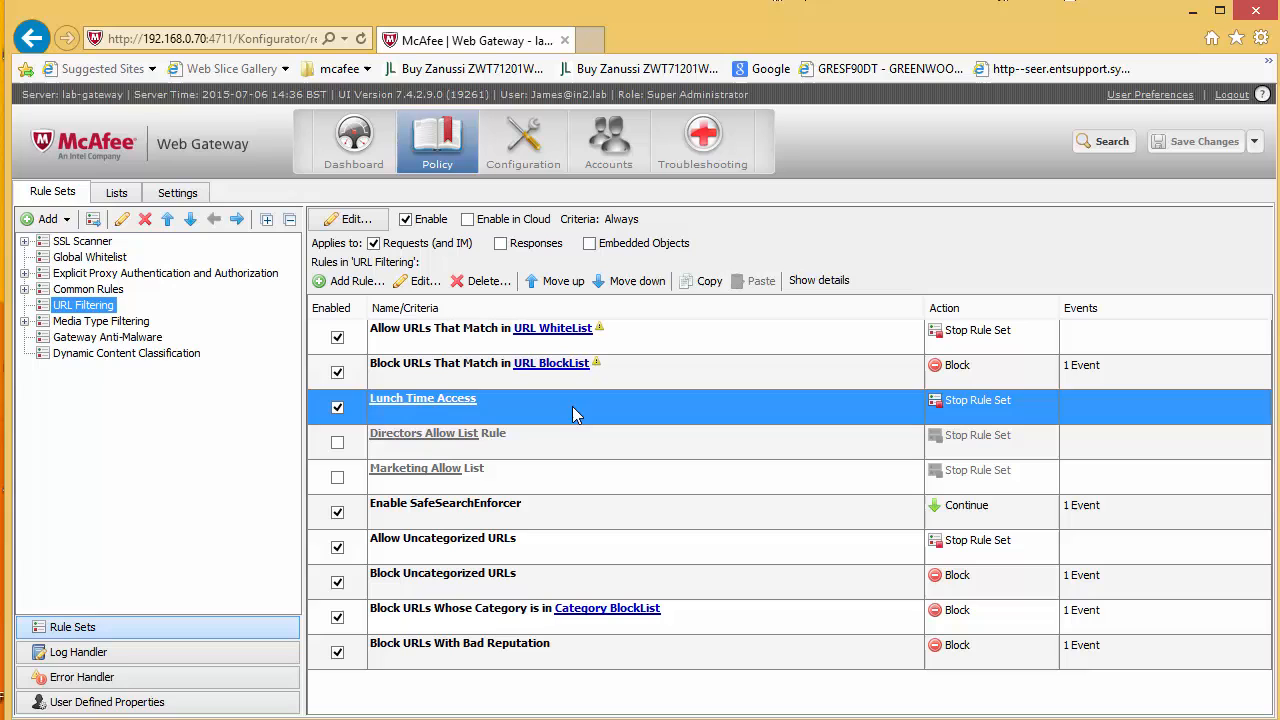
# - Show lab-gateway's Date and Time settings and begin changing the manual system time
pyautogui.click(524, 140)
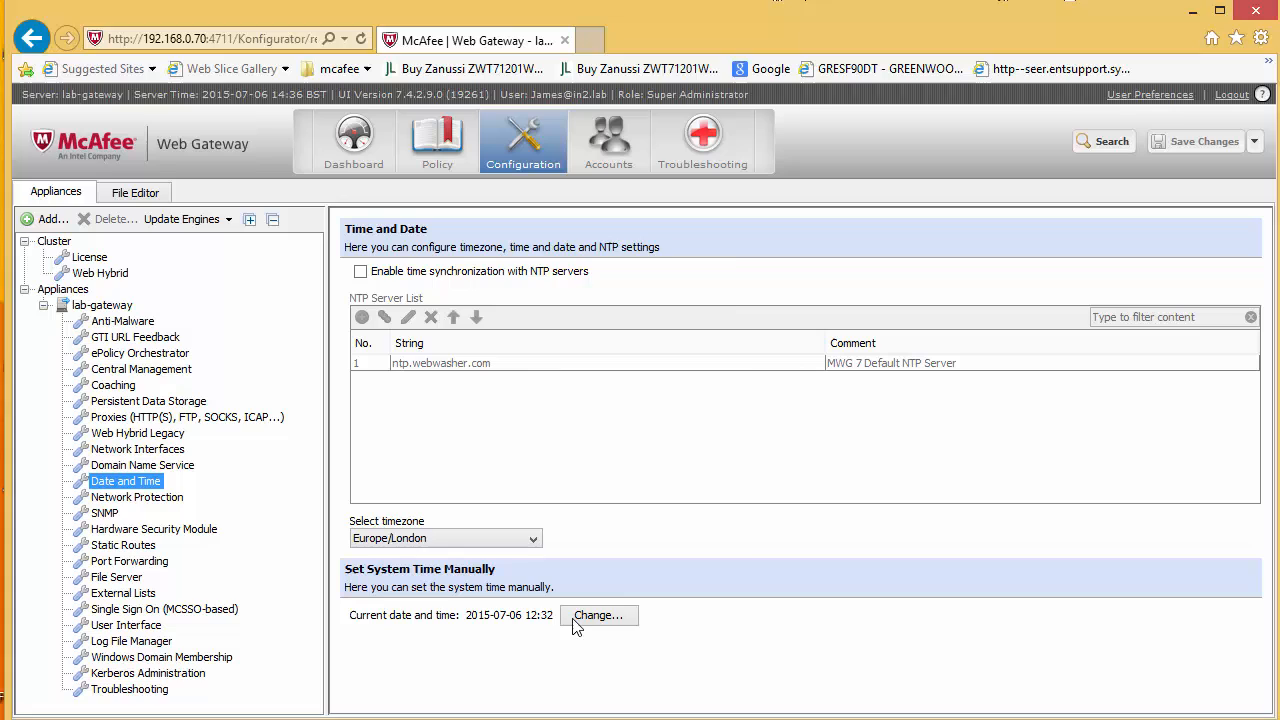
pyautogui.click(598, 616)
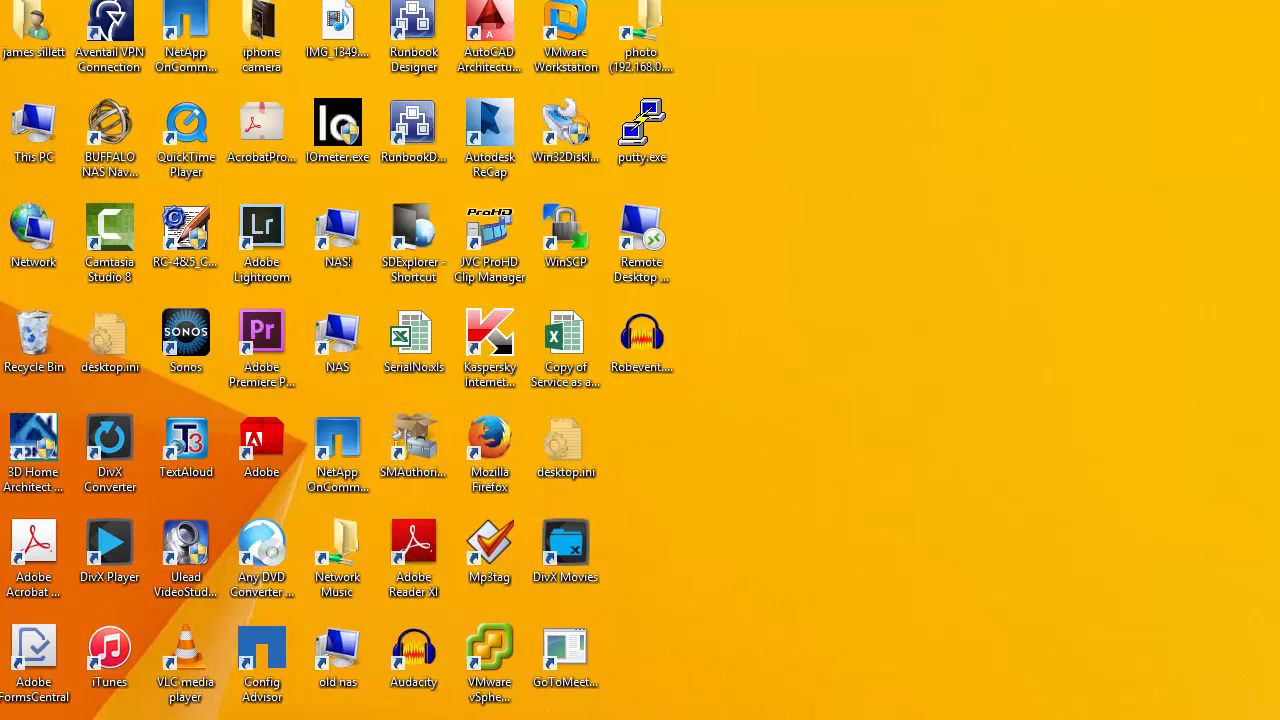
pyautogui.moveTo(872, 676)
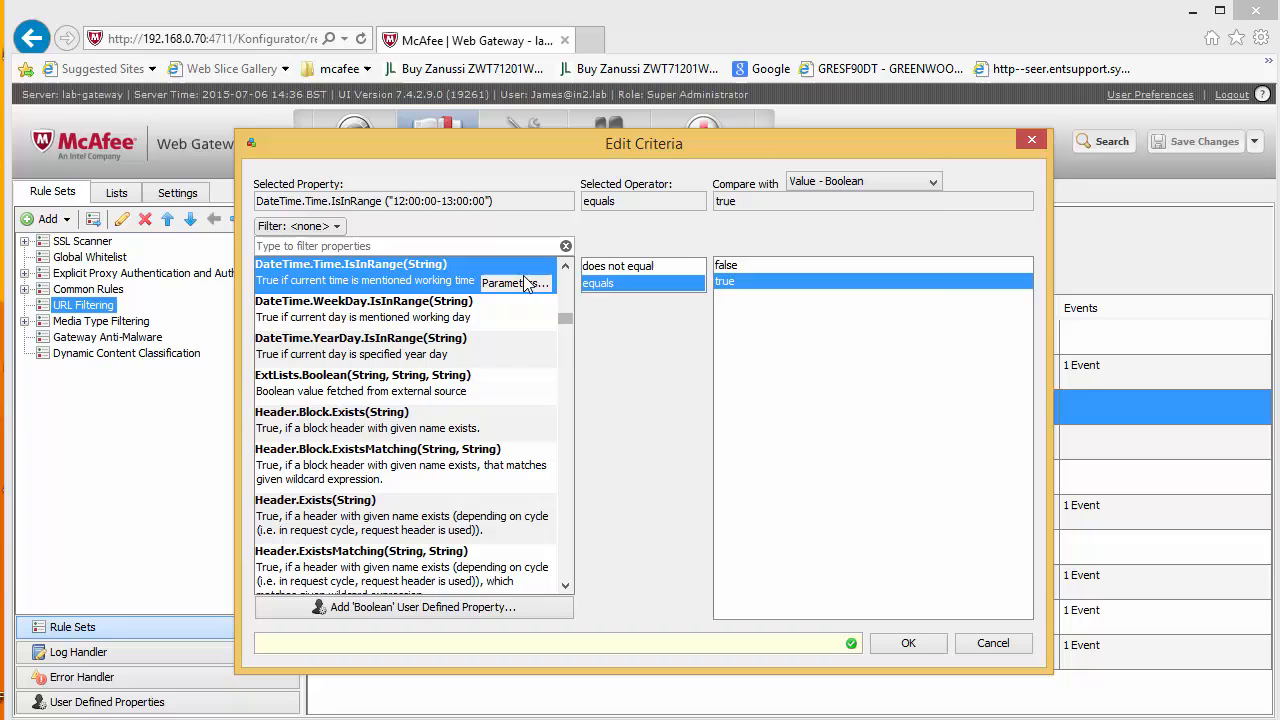
# - Set the time-range parameter to 9:00:00-13:00:00,14:00:00-17:00:00 for working hours around lunch
pyautogui.click(516, 284)
pyautogui.write('9.')
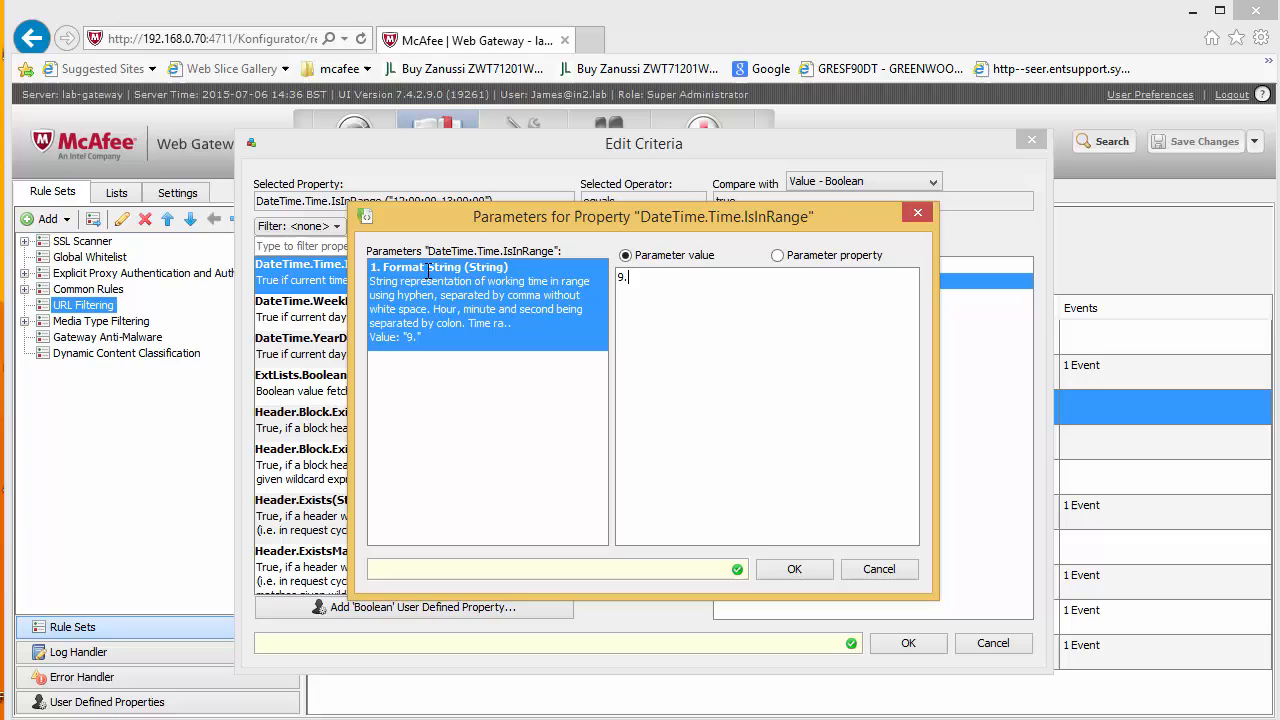
pyautogui.press('Backspace')
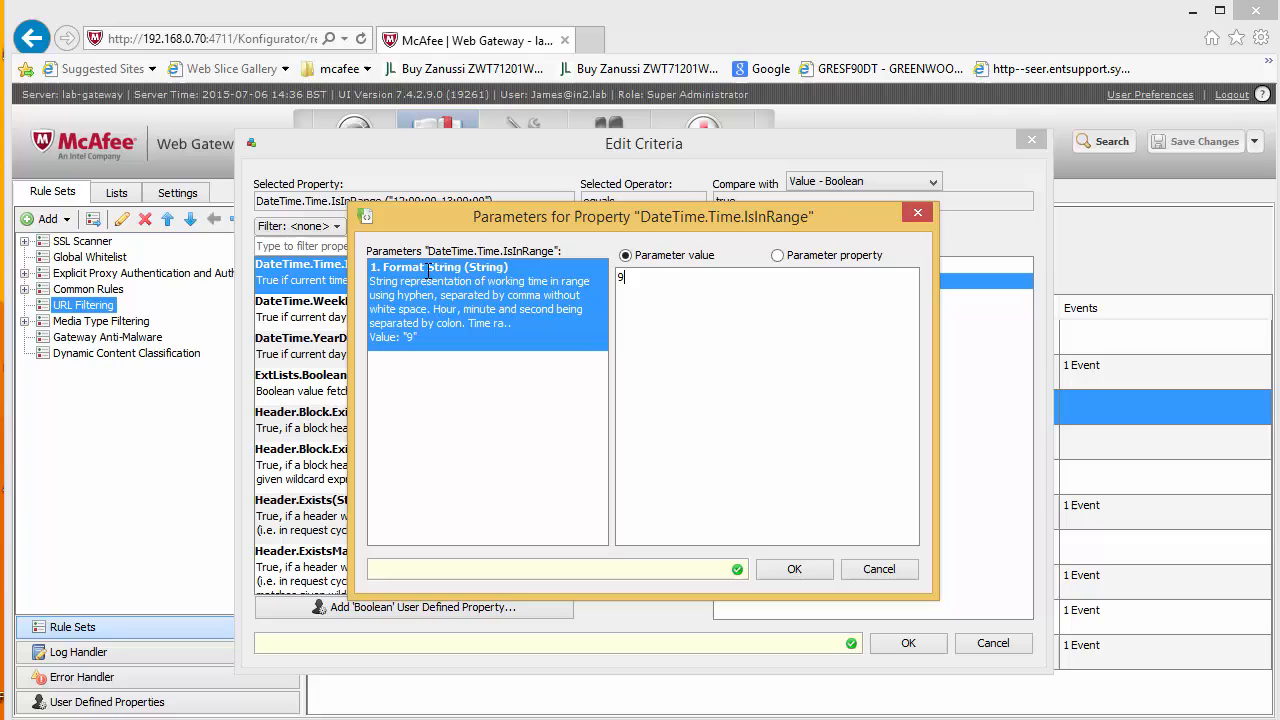
pyautogui.write(':00:00-')
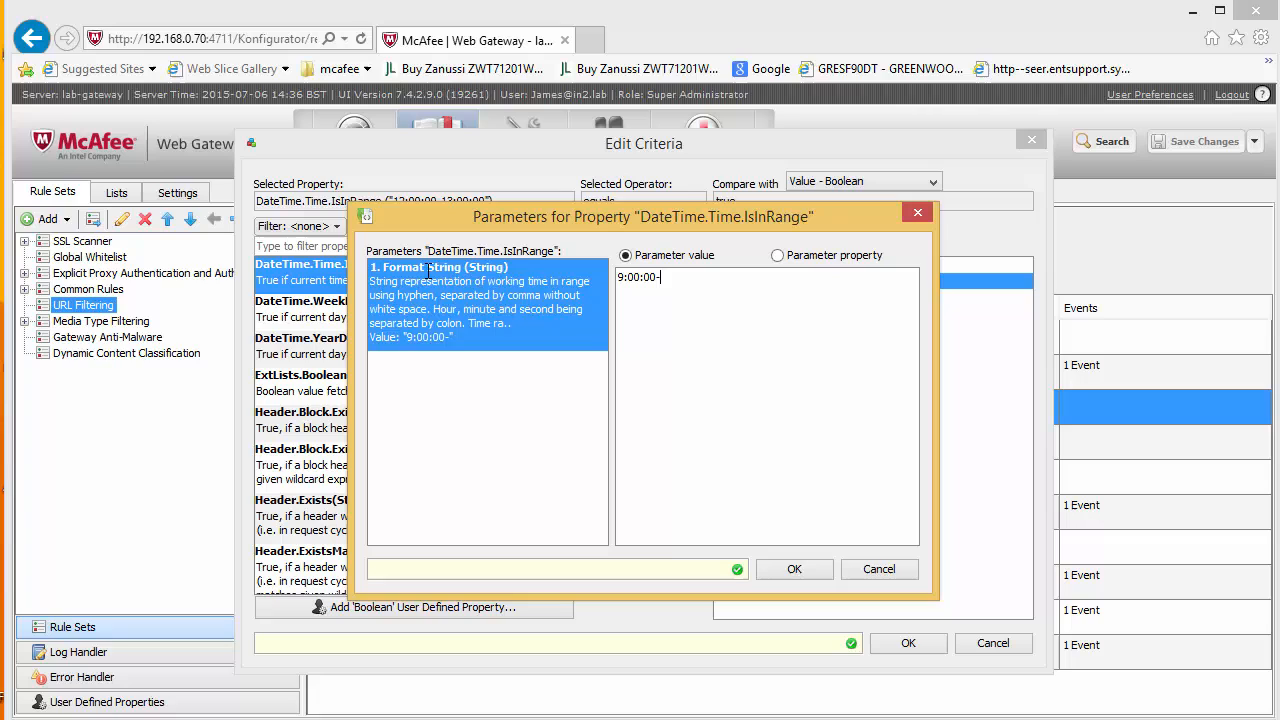
pyautogui.write('13:00:00')
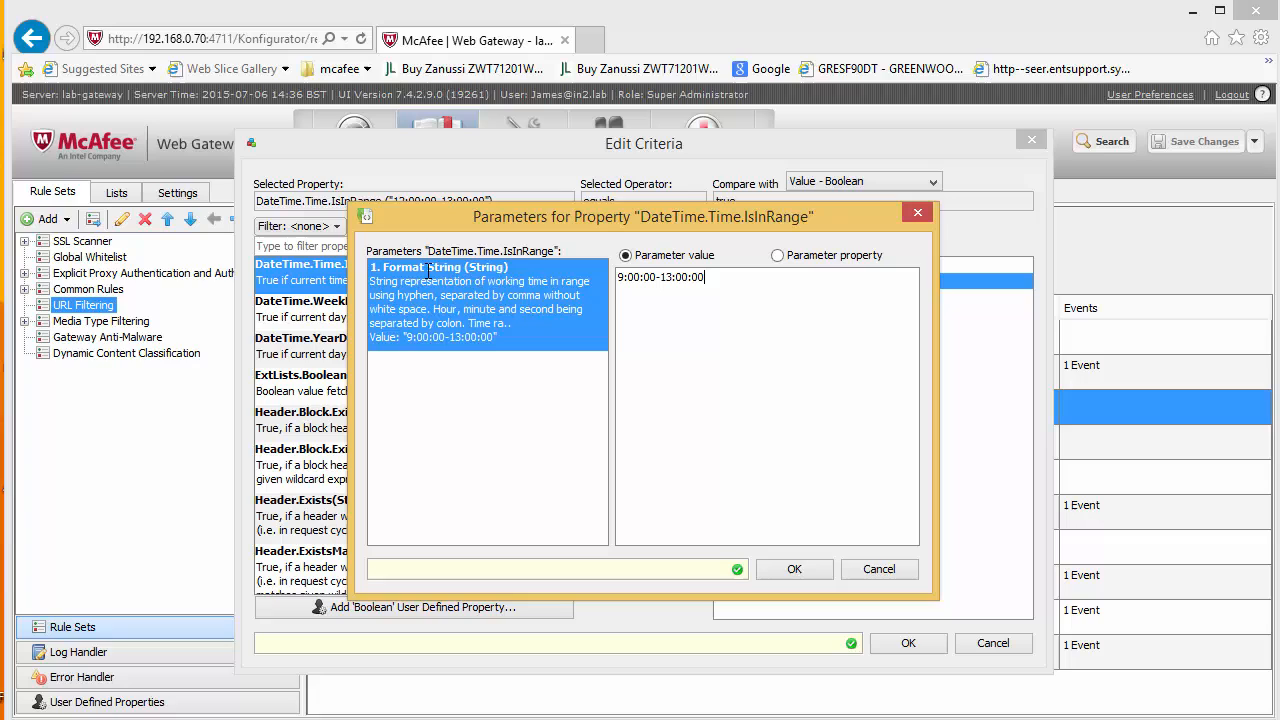
pyautogui.write(',14:00:00-17:00:00')
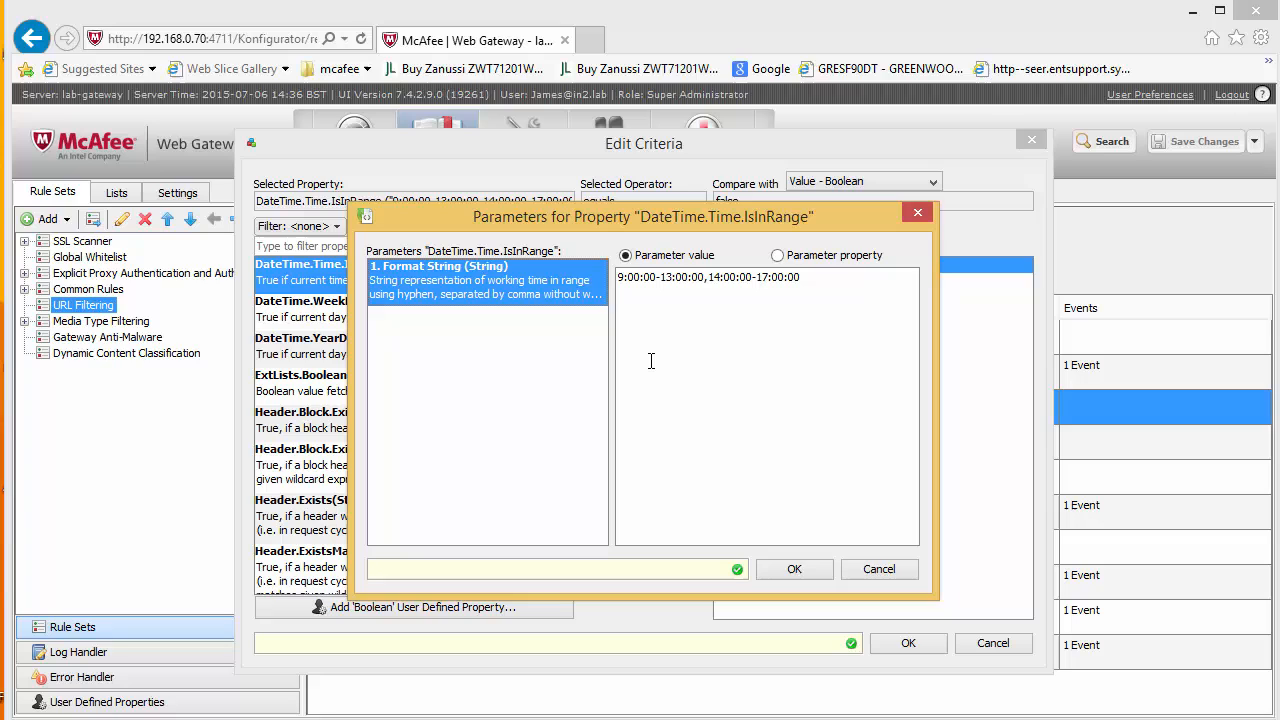
pyautogui.moveTo(648, 336)
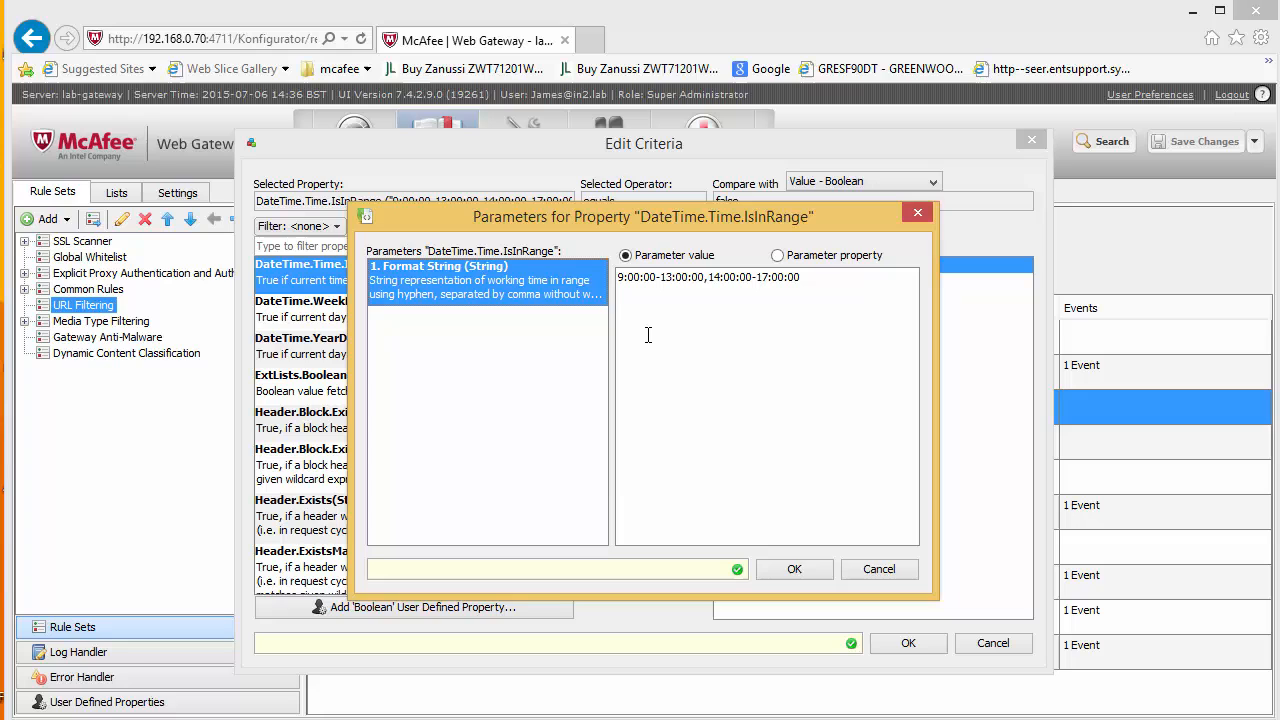
pyautogui.click(794, 568)
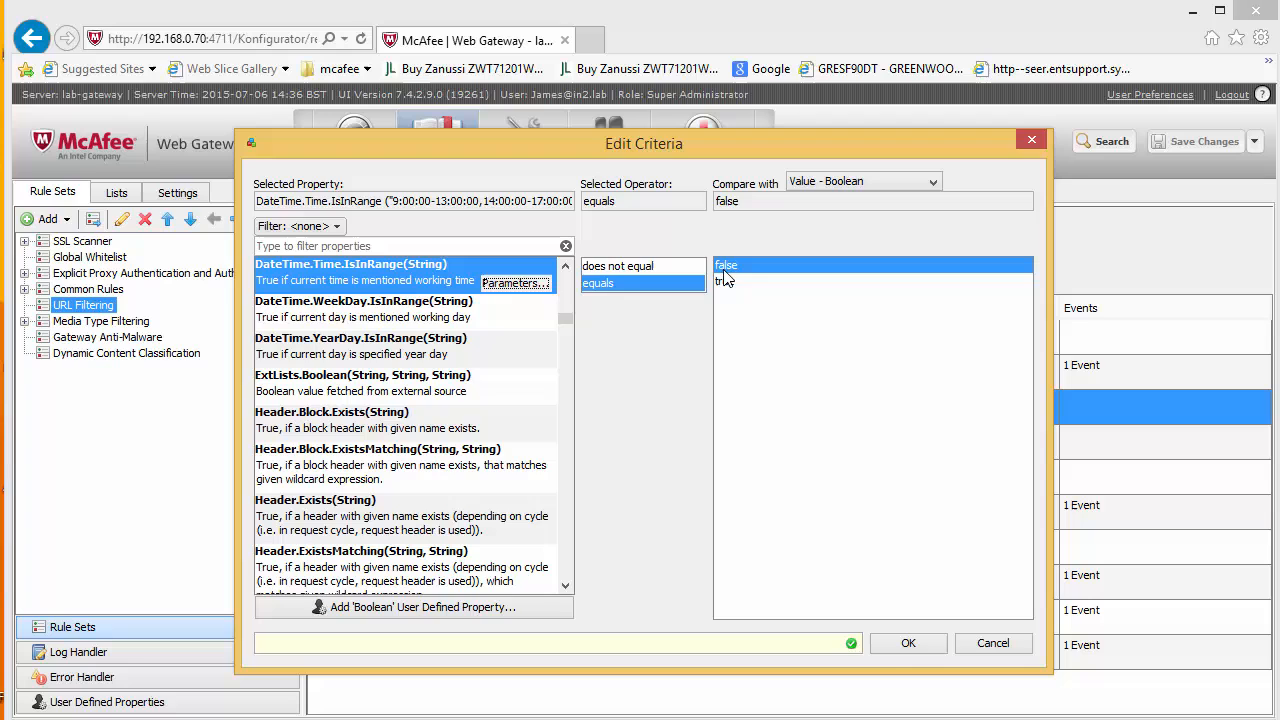
# - Confirm the edited working-hours criterion so it reads IsInRange(...) equals false
pyautogui.click(908, 644)
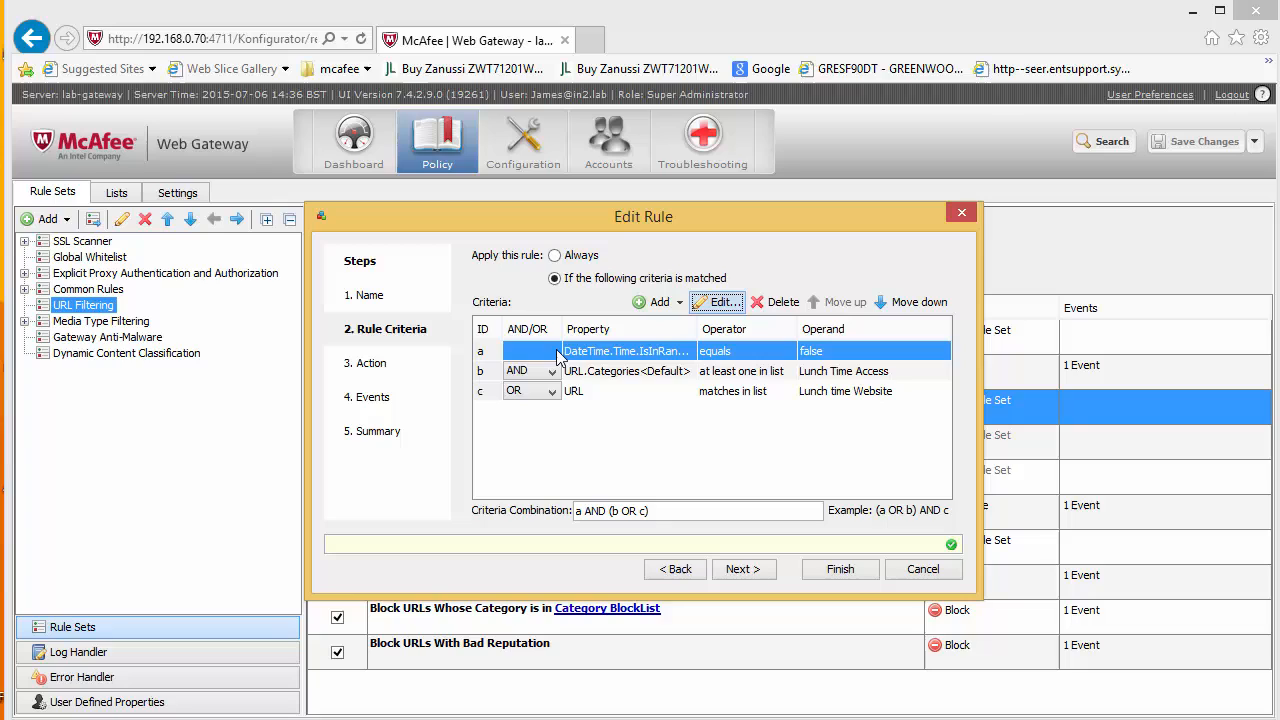
pyautogui.moveTo(604, 390)
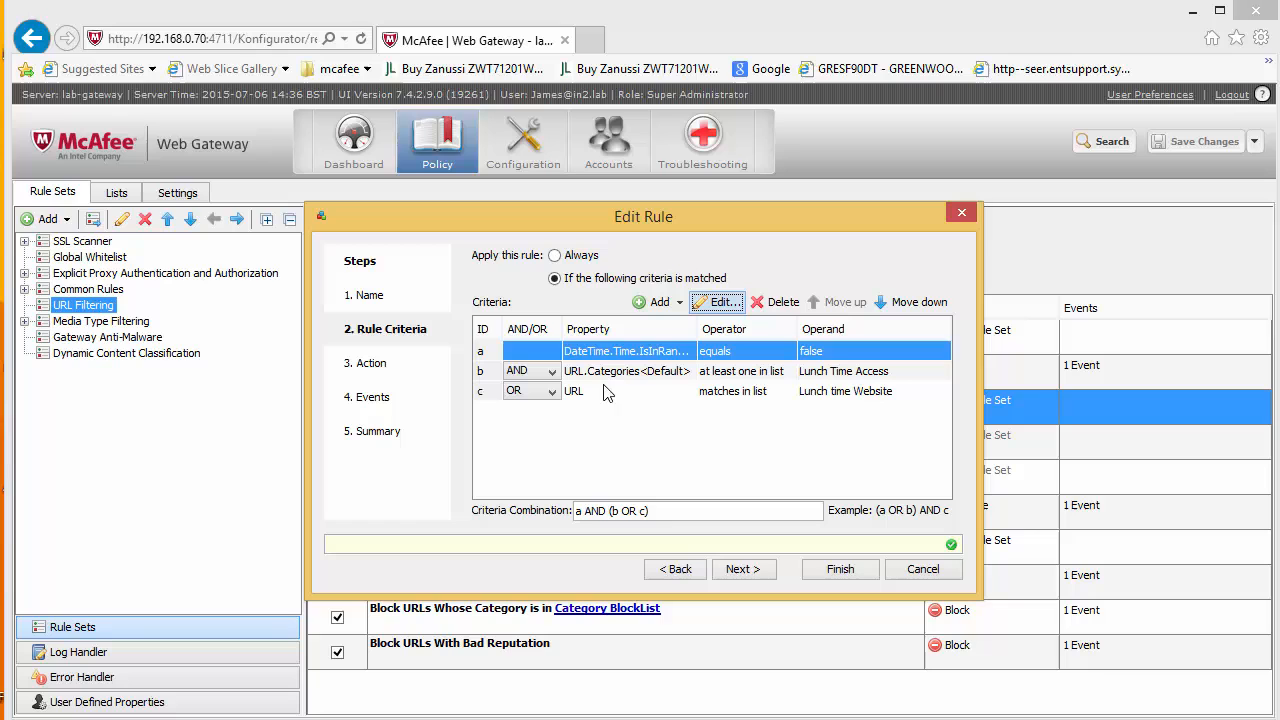